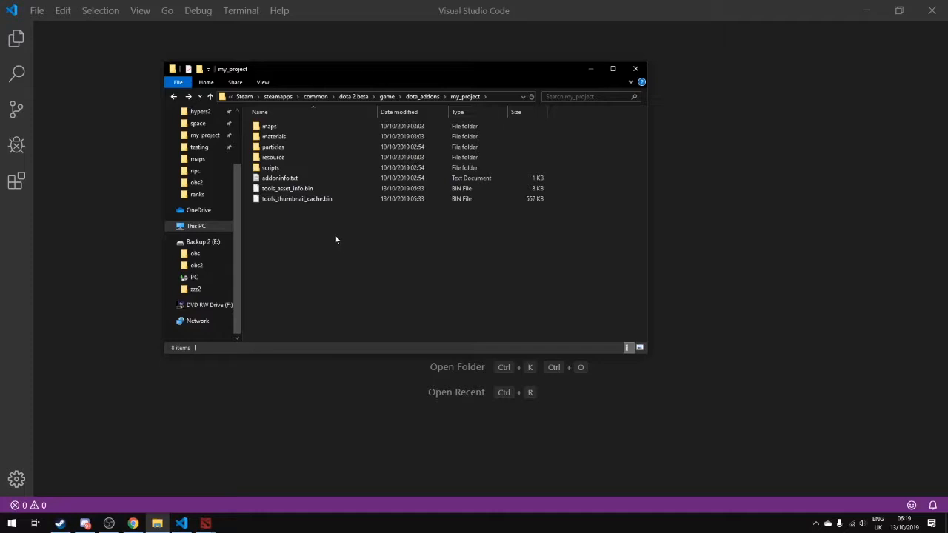
{"action": "mouse_move", "coordinate": [335, 237]}
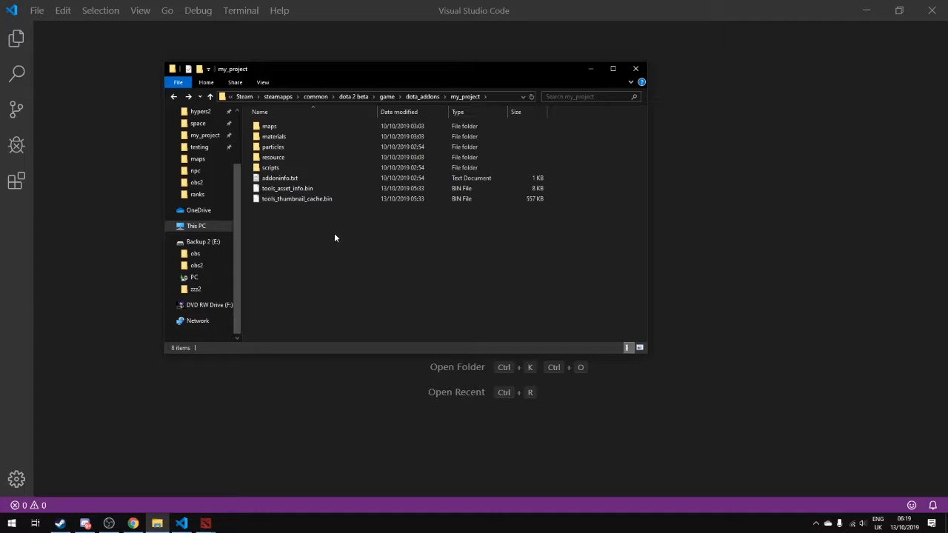
{"action": "mouse_move", "coordinate": [332, 236]}
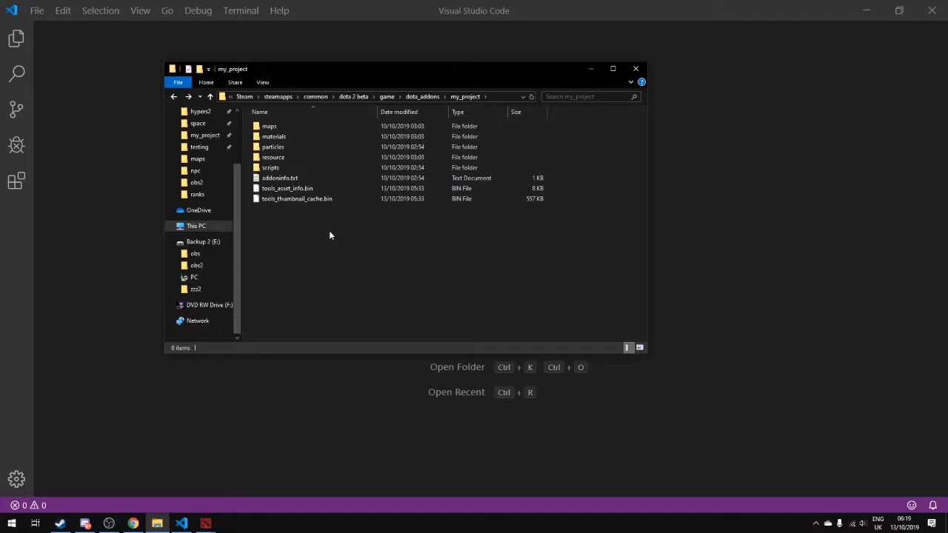
Step: Navigate into scripts/npc and pick one of the four custom NPC text files
{"action": "left_click", "coordinate": [270, 167]}
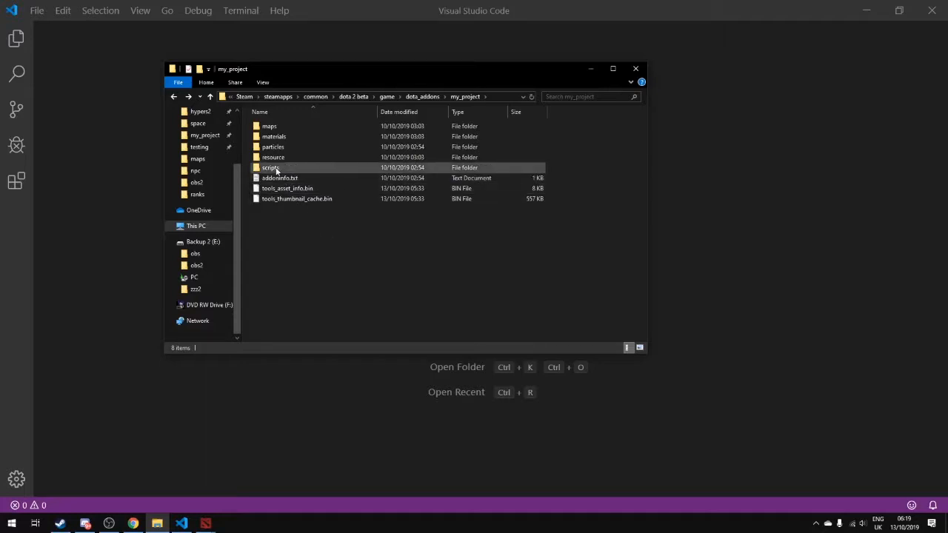
{"action": "mouse_move", "coordinate": [272, 167]}
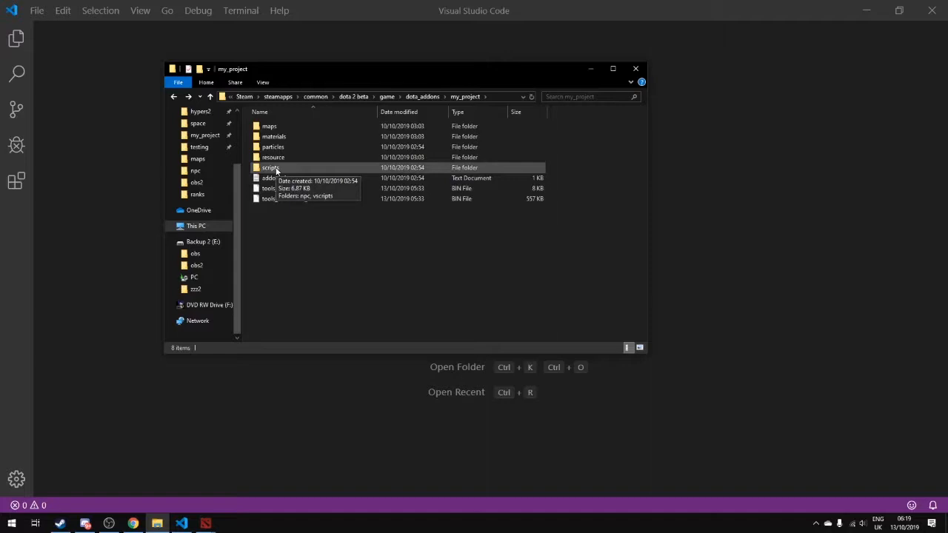
{"action": "mouse_move", "coordinate": [296, 199]}
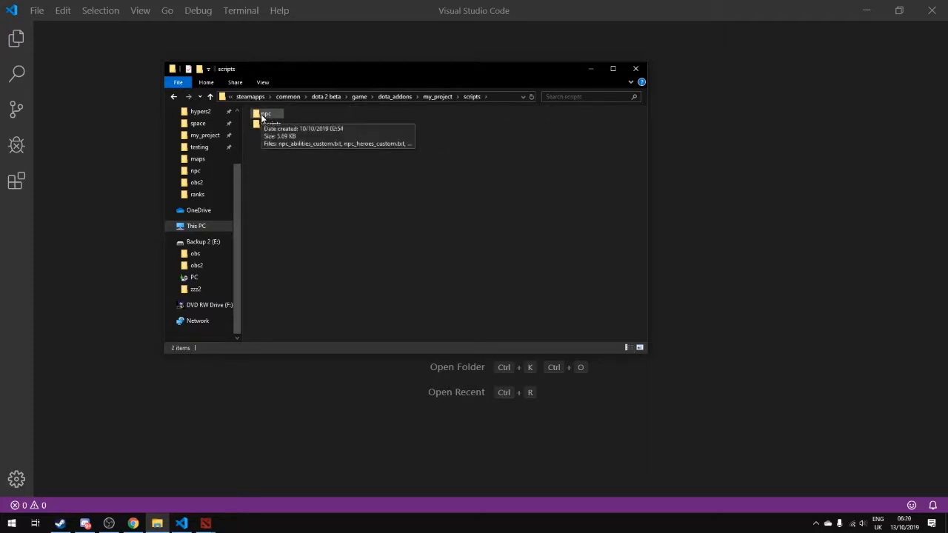
{"action": "double_click", "coordinate": [265, 114]}
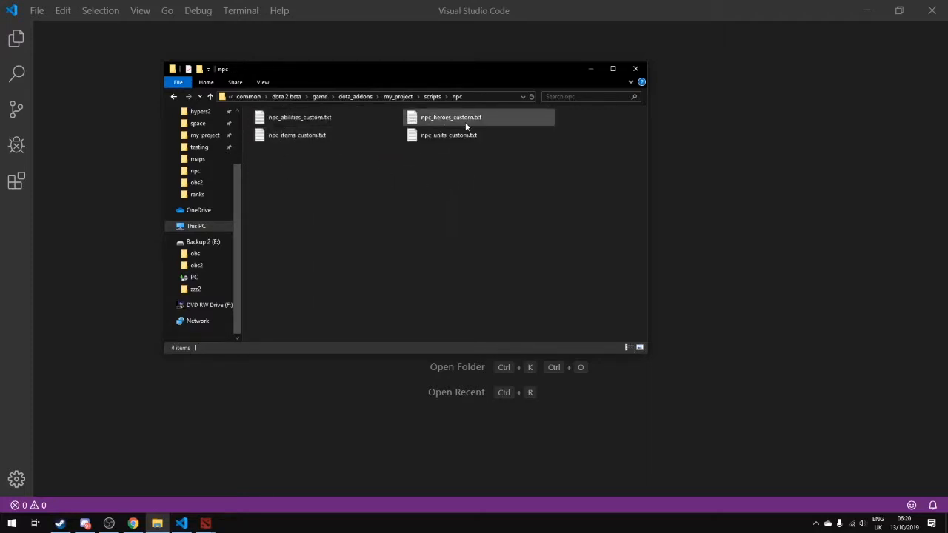
{"action": "left_click", "coordinate": [296, 135]}
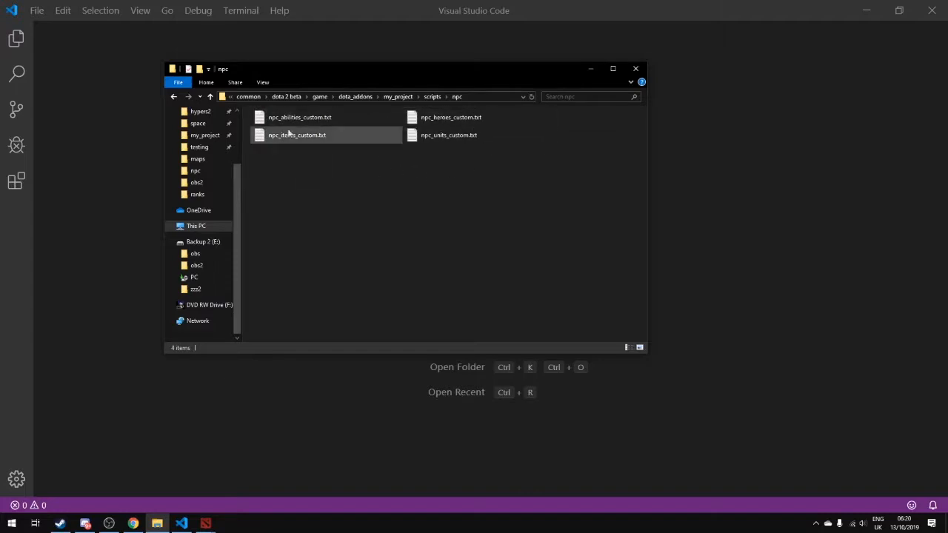
{"action": "mouse_move", "coordinate": [451, 117]}
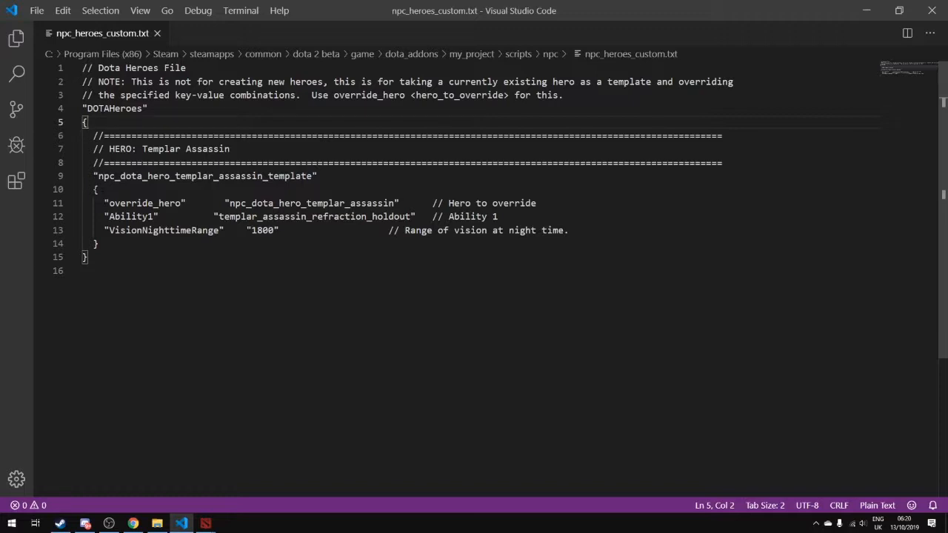
Step: Highlight the override_hero key, the Templar Assassin hero name and the Ability1 entry
{"action": "double_click", "coordinate": [146, 203]}
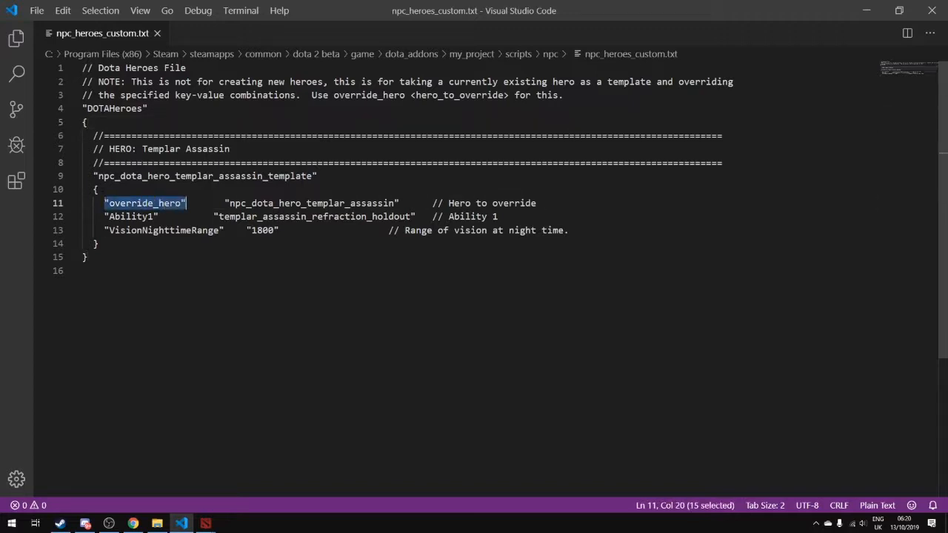
{"action": "double_click", "coordinate": [260, 203]}
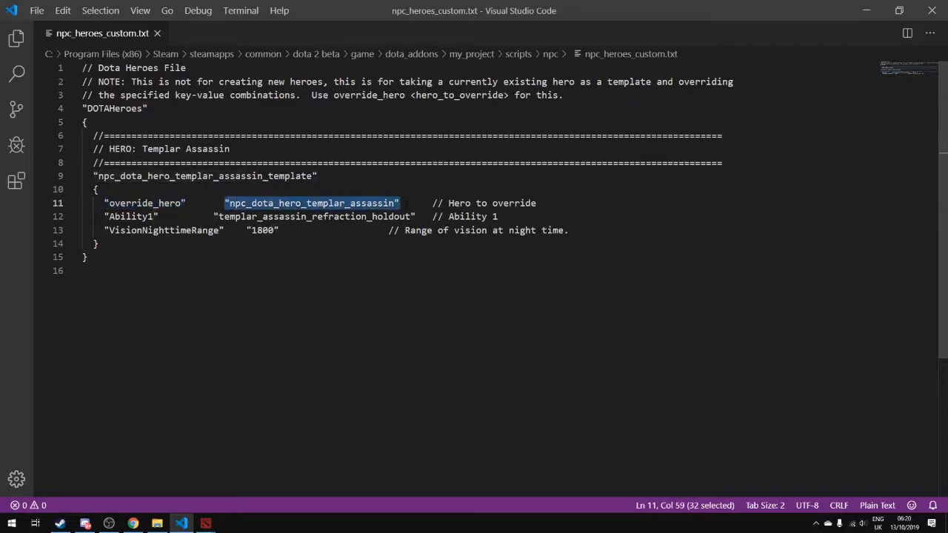
{"action": "left_click", "coordinate": [157, 216]}
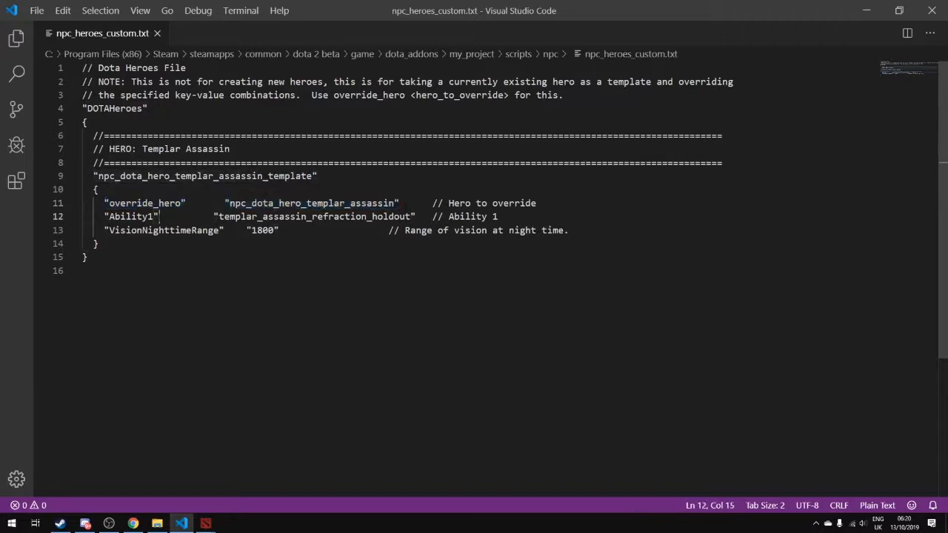
{"action": "double_click", "coordinate": [130, 217]}
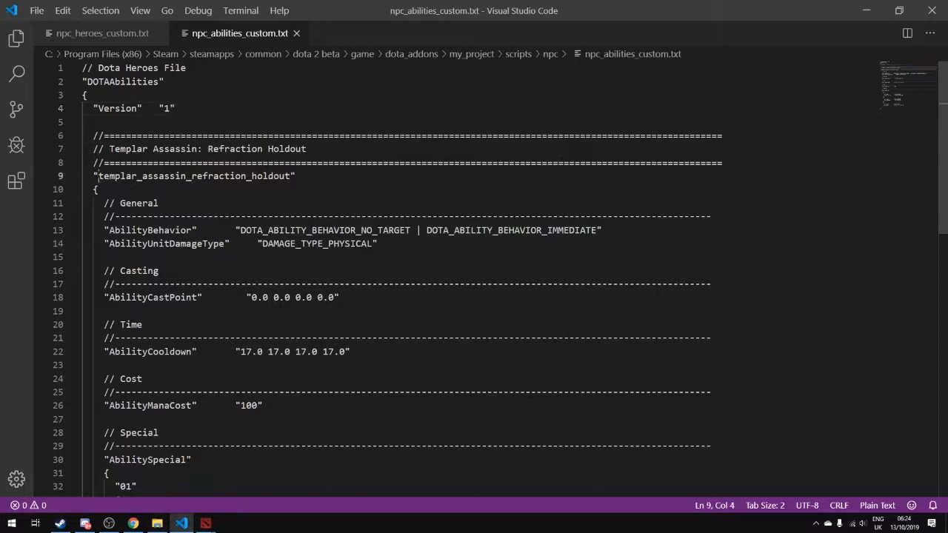
Step: Pick out the refraction holdout ability name and move into its General section
{"action": "double_click", "coordinate": [194, 175]}
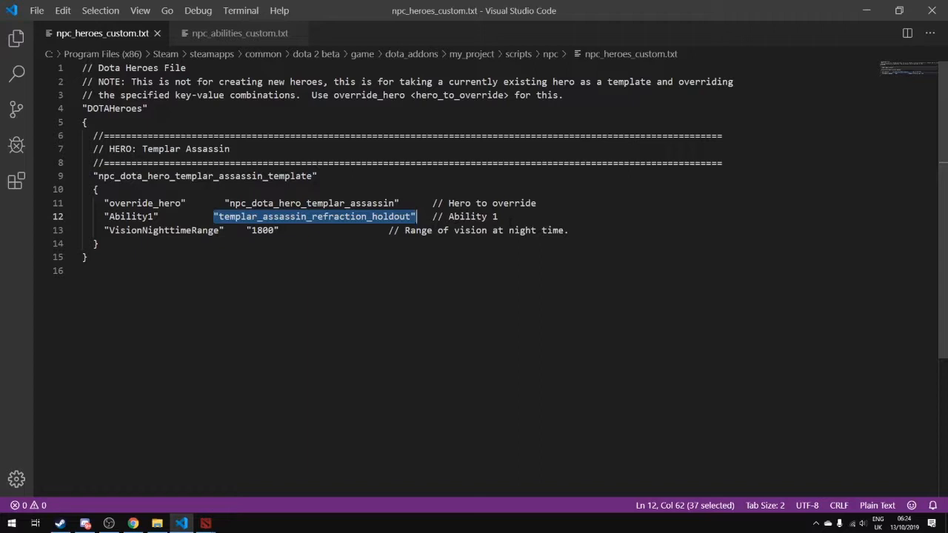
{"action": "left_click", "coordinate": [240, 32]}
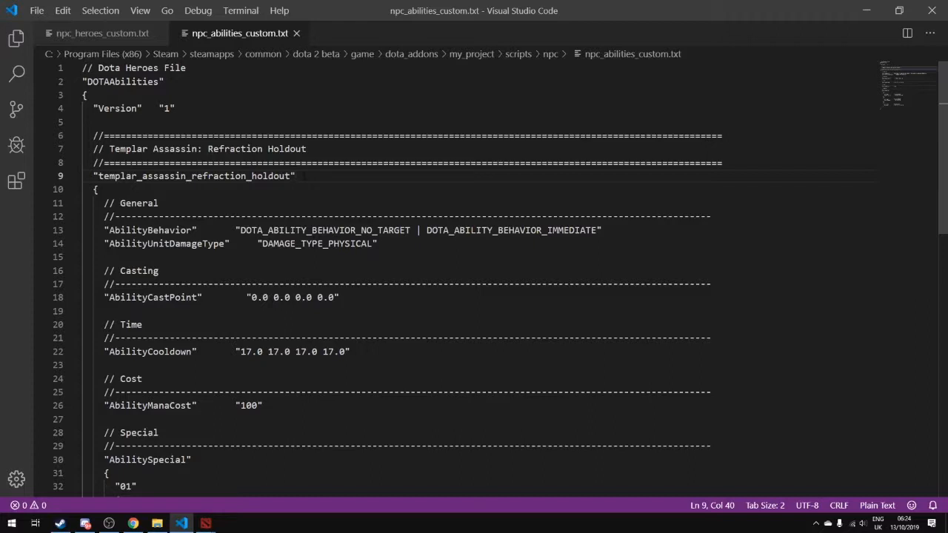
{"action": "left_click", "coordinate": [154, 203]}
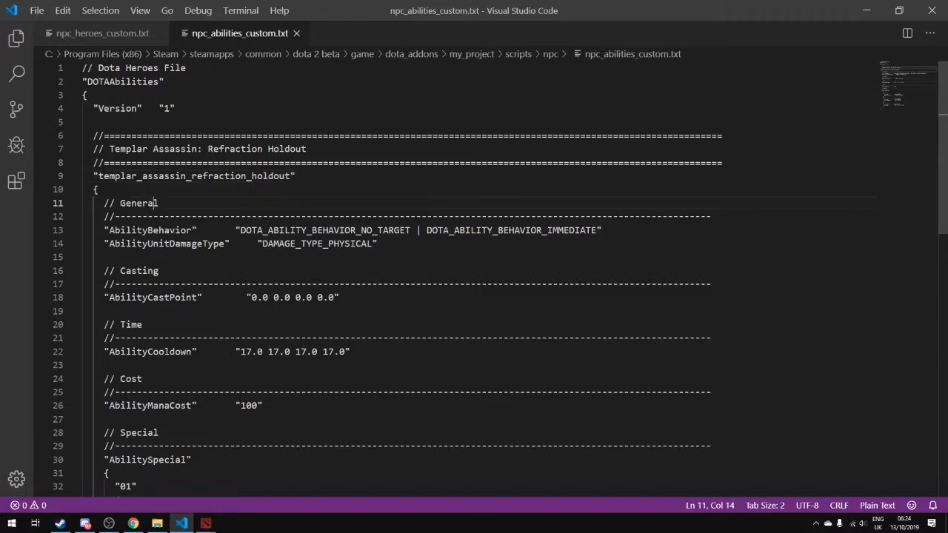
Step: Retype the AbilityBehavior value, trying UNIT_TARGET before settling on DOTA_ABILITY_BEHAVIOR_POINT
{"action": "scroll", "scroll_direction": "down", "scroll_amount": 3}
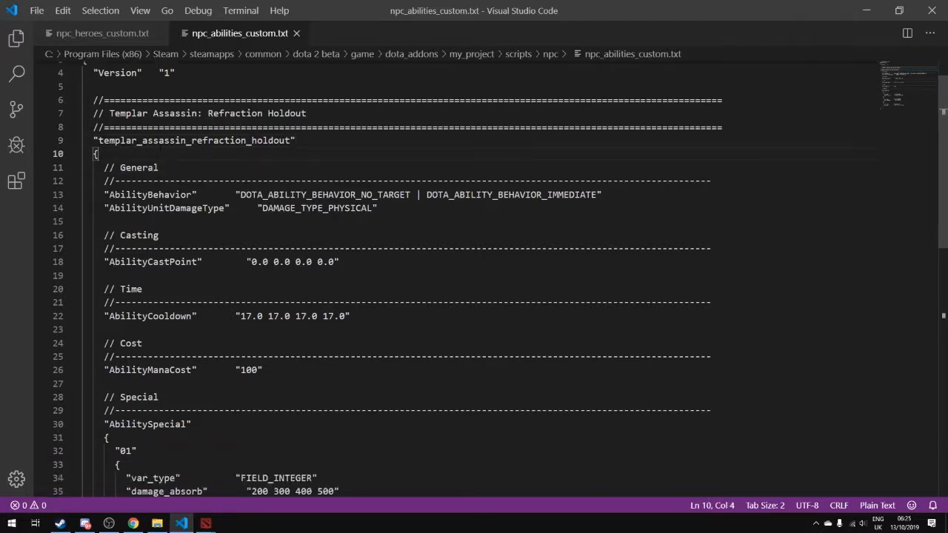
{"action": "scroll", "scroll_direction": "down", "scroll_amount": 3}
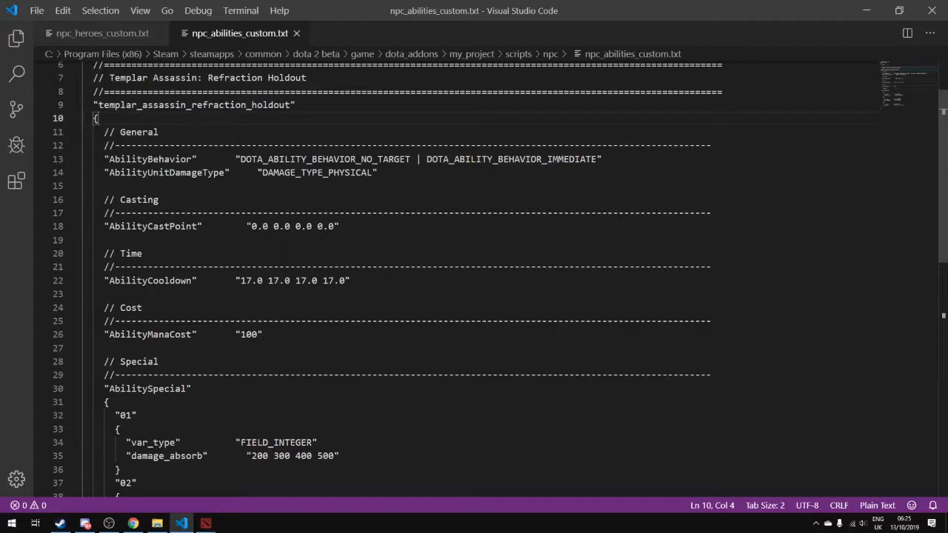
{"action": "double_click", "coordinate": [151, 158]}
{"action": "type", "text": "P"}
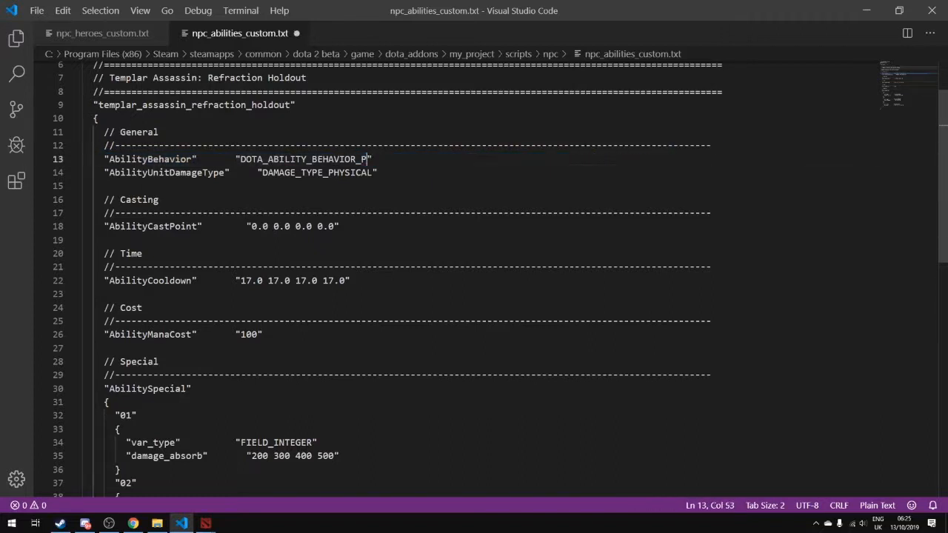
{"action": "type", "text": "OINT"}
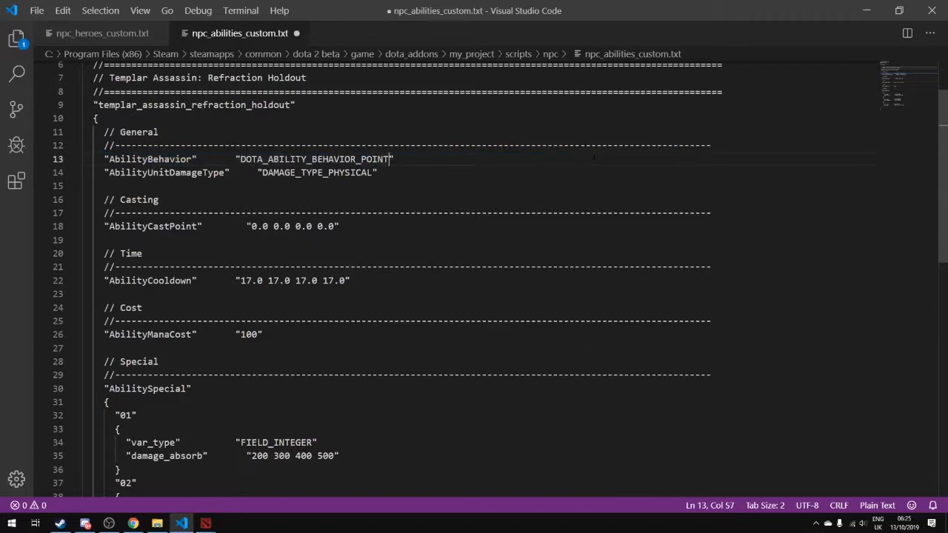
{"action": "key", "text": "Backspace"}
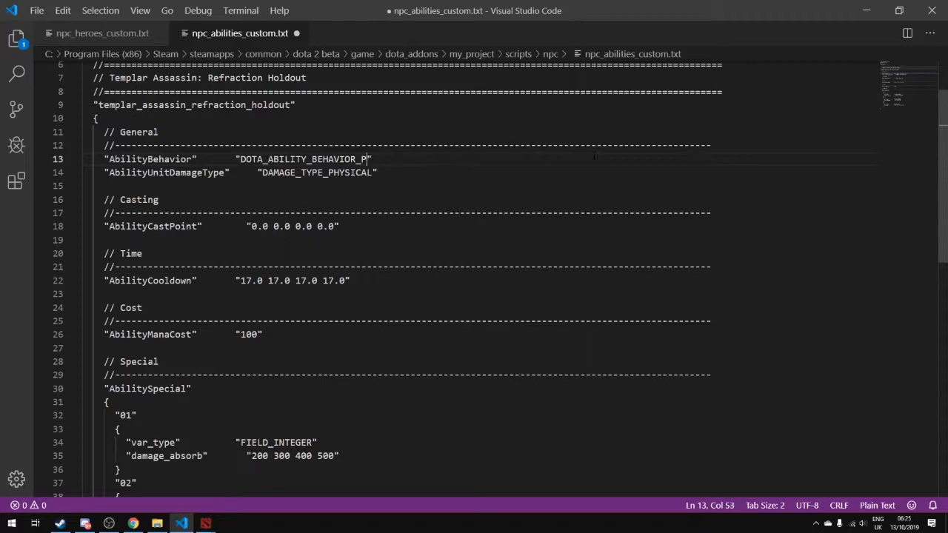
{"action": "type", "text": "_UNIT_TAR"}
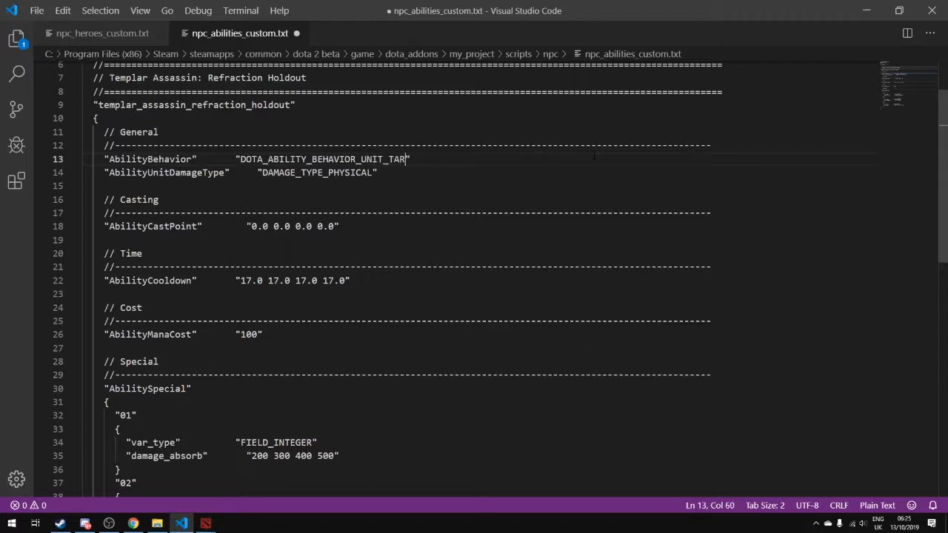
{"action": "type", "text": "GET"}
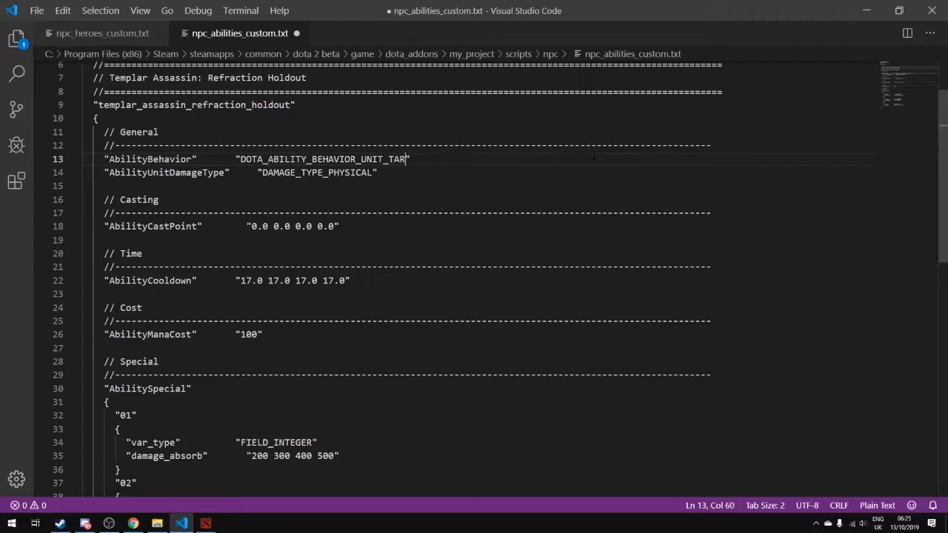
{"action": "key", "text": "Backspace"}
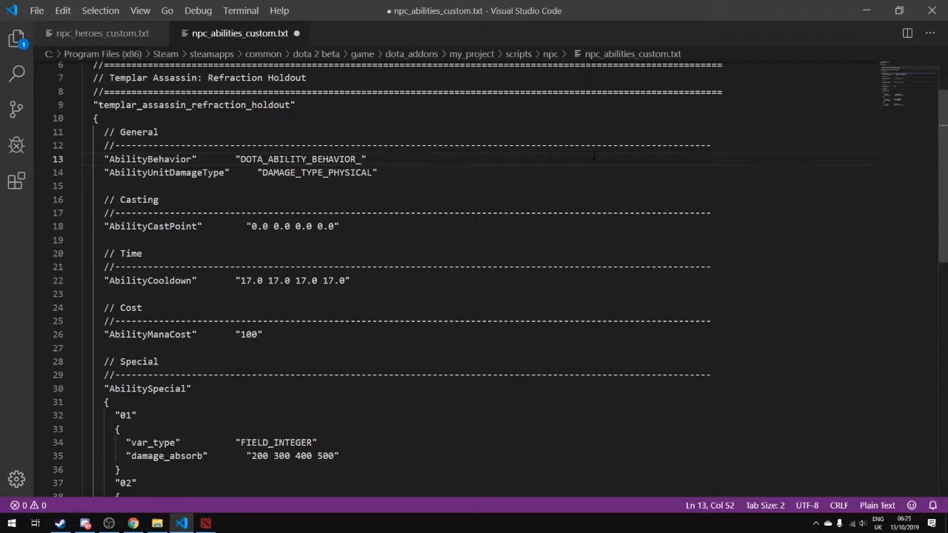
{"action": "type", "text": "_POINT"}
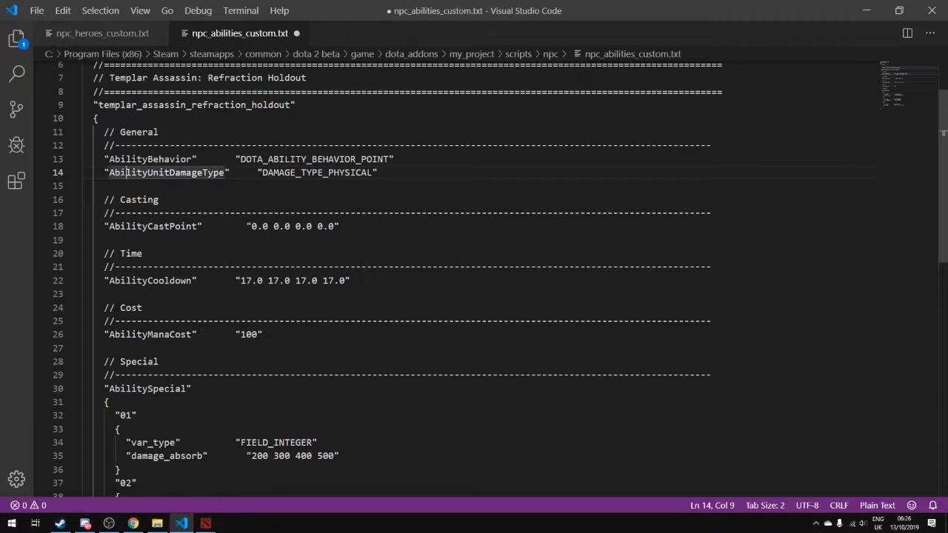
Step: Highlight the AbilityUnitDamageType line and its DAMAGE_TYPE_PHYSICAL value
{"action": "double_click", "coordinate": [317, 172]}
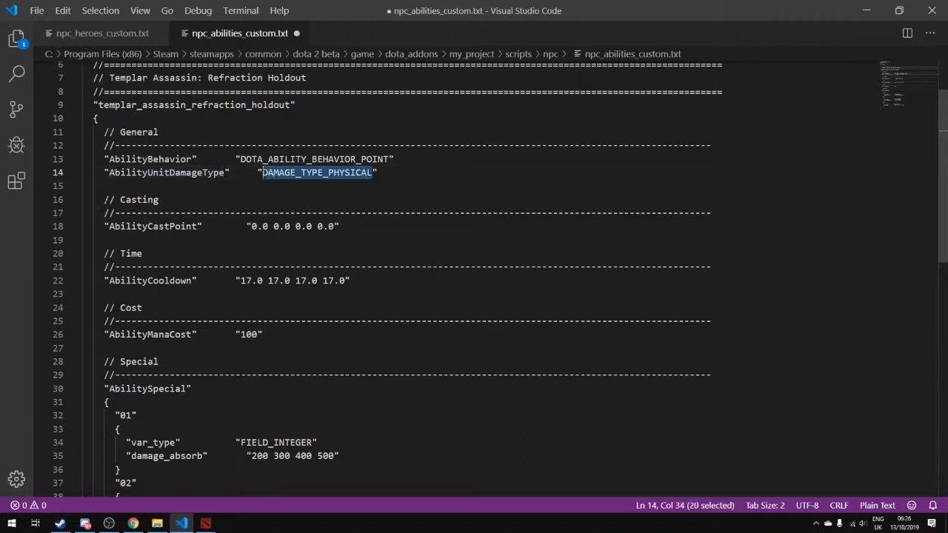
{"action": "left_click", "coordinate": [377, 172]}
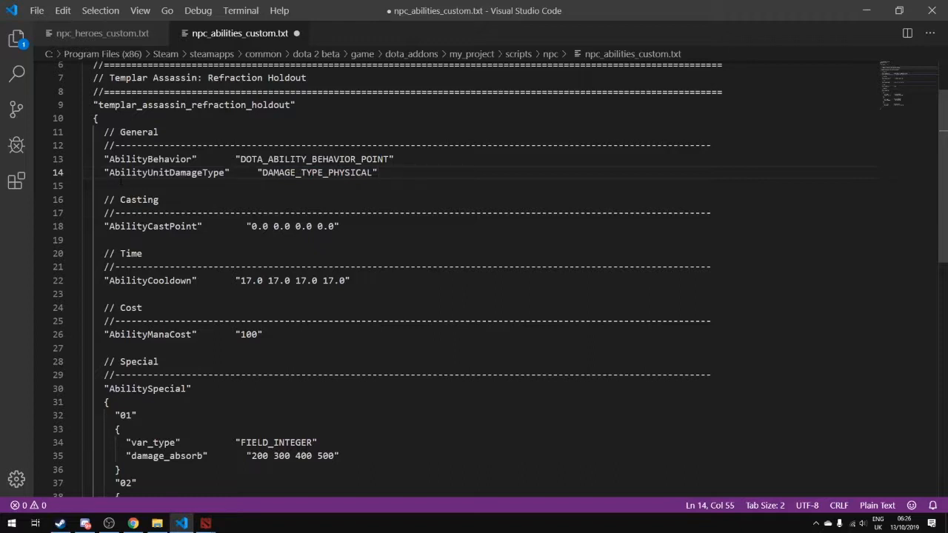
Step: Change a cooldown level to 15.0 so it reads 17.0 15.0 12.0 9.0, then check the Dota 2 scripting wiki
{"action": "left_click", "coordinate": [107, 281]}
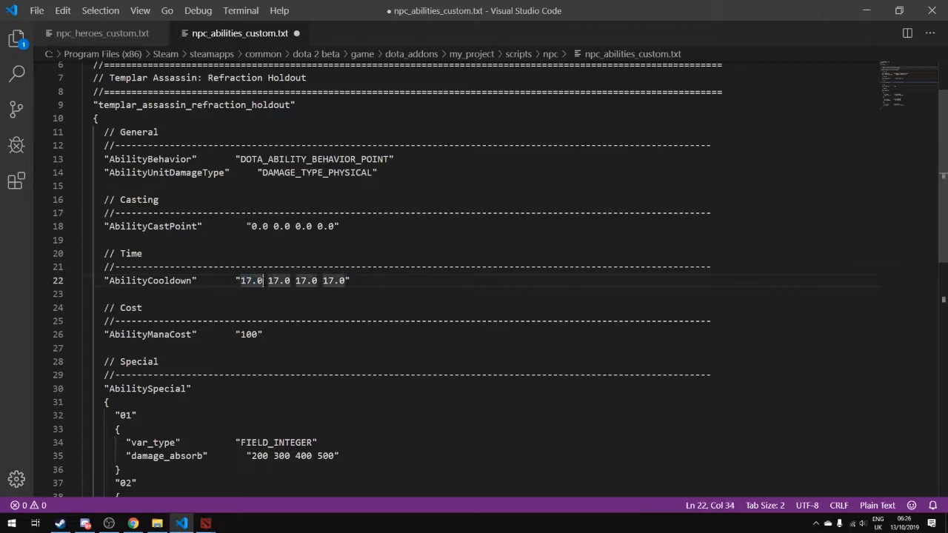
{"action": "double_click", "coordinate": [250, 282]}
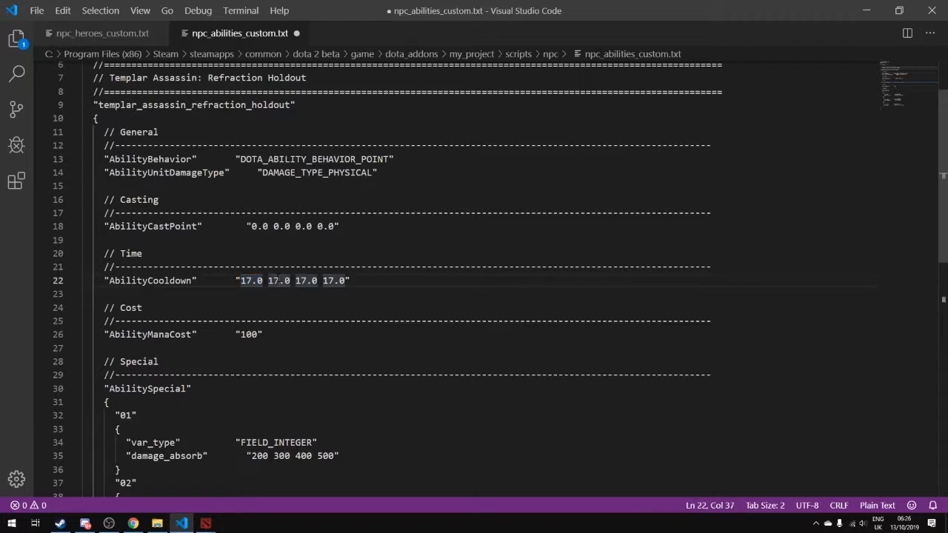
{"action": "type", "text": "15.0"}
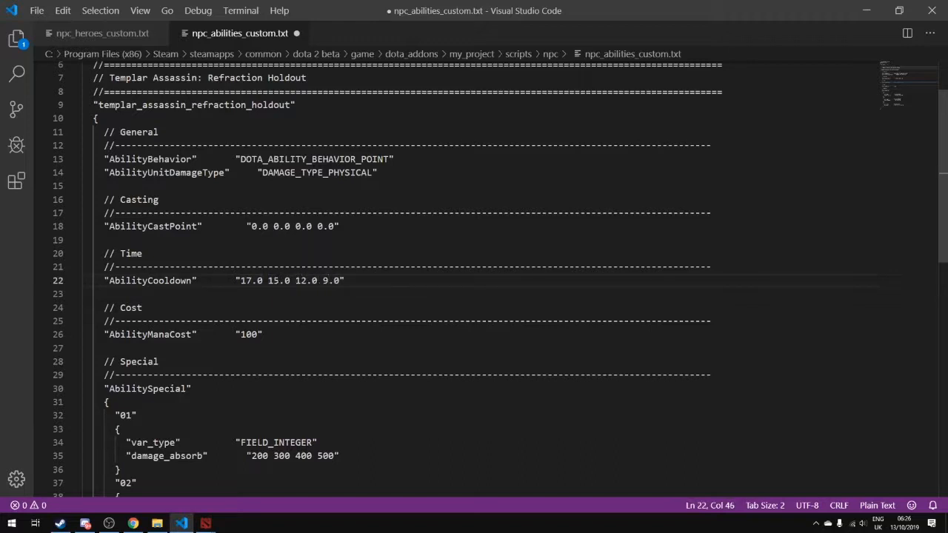
{"action": "double_click", "coordinate": [332, 280]}
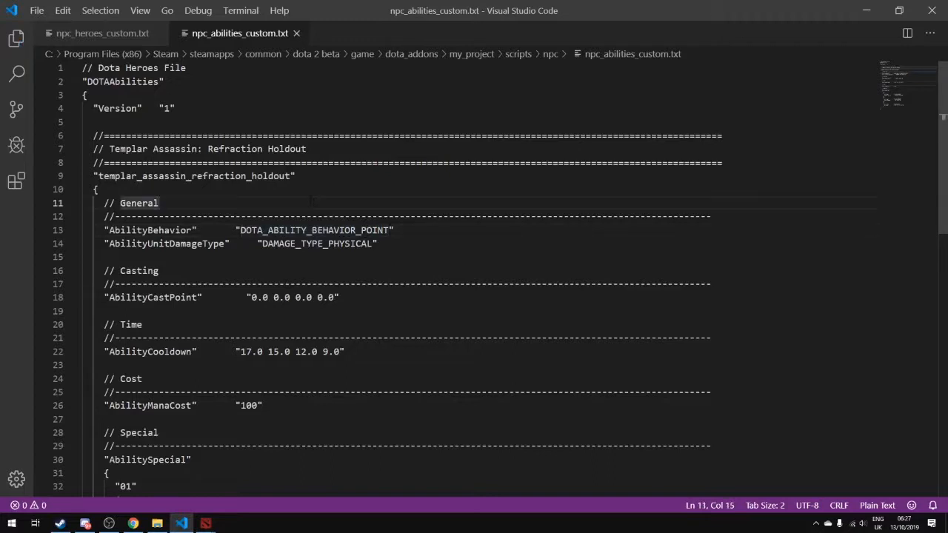
{"action": "left_click", "coordinate": [97, 190]}
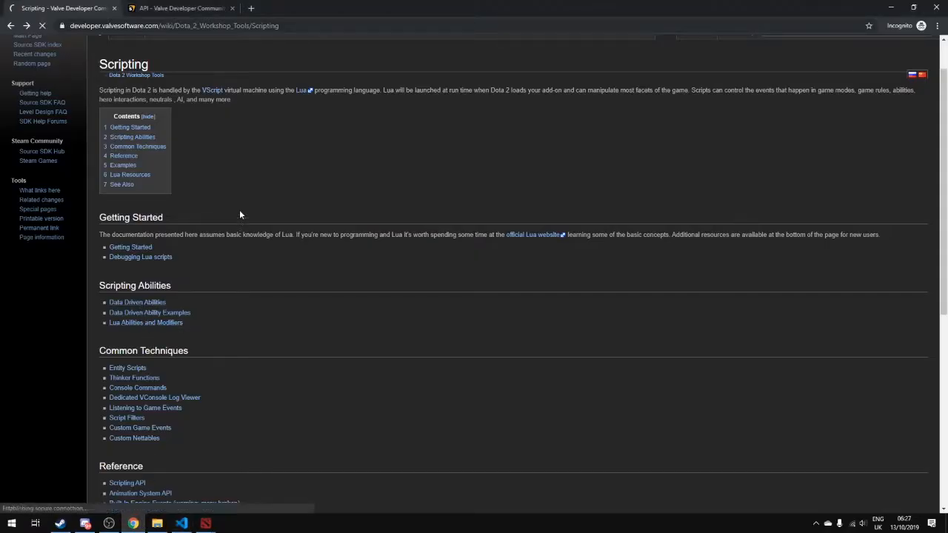
{"action": "left_click", "coordinate": [145, 323]}
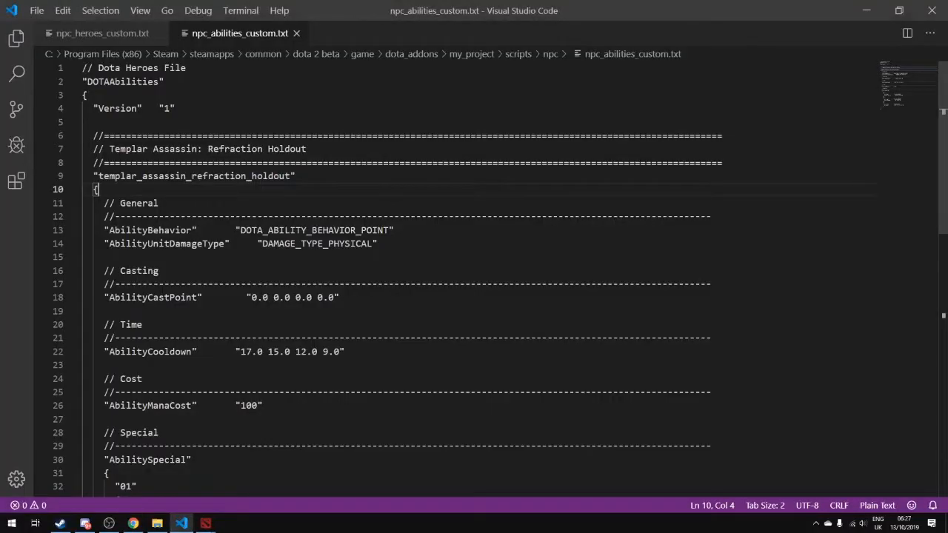
Step: Add "BaseClass" "ability_lua" and a ScriptFile of custom_blink replacing test_lua_ability
{"action": "key", "text": "enter"}
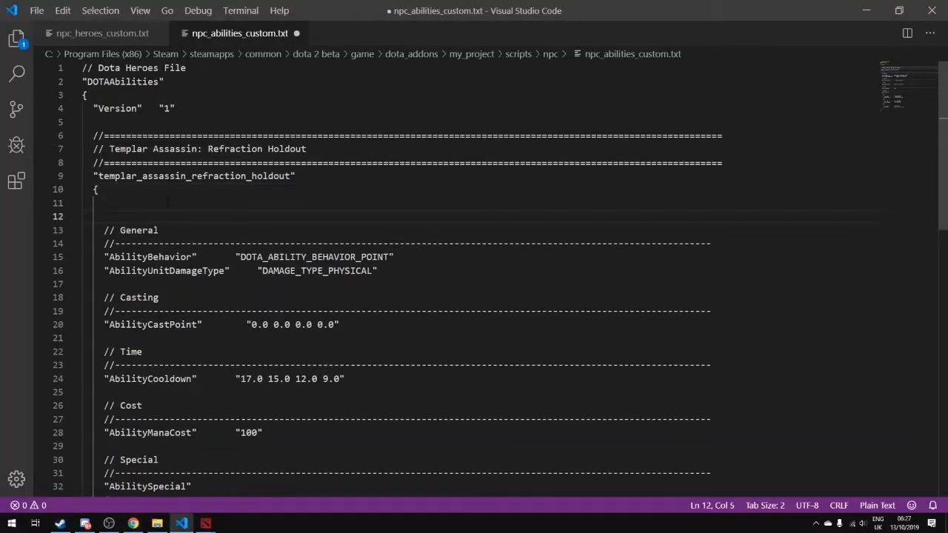
{"action": "type", "text": "\"BaseClass\"\t\t\"ability_lua\""}
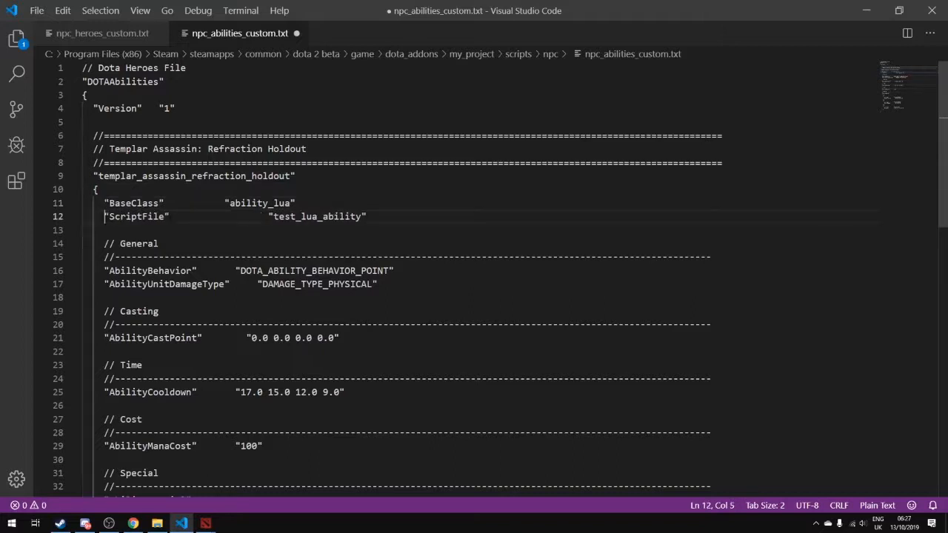
{"action": "left_click_drag", "start_coordinate": [231, 216], "coordinate": [267, 217]}
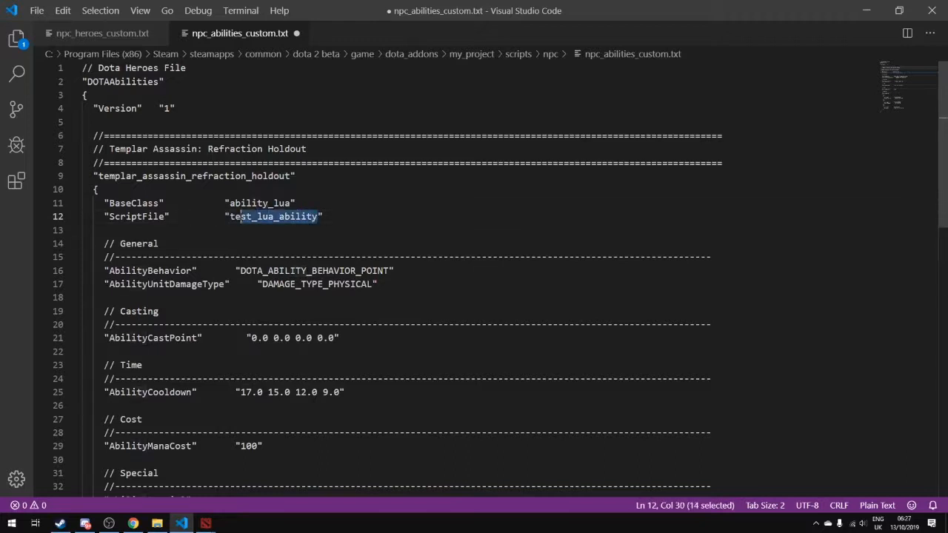
{"action": "type", "text": "custom"}
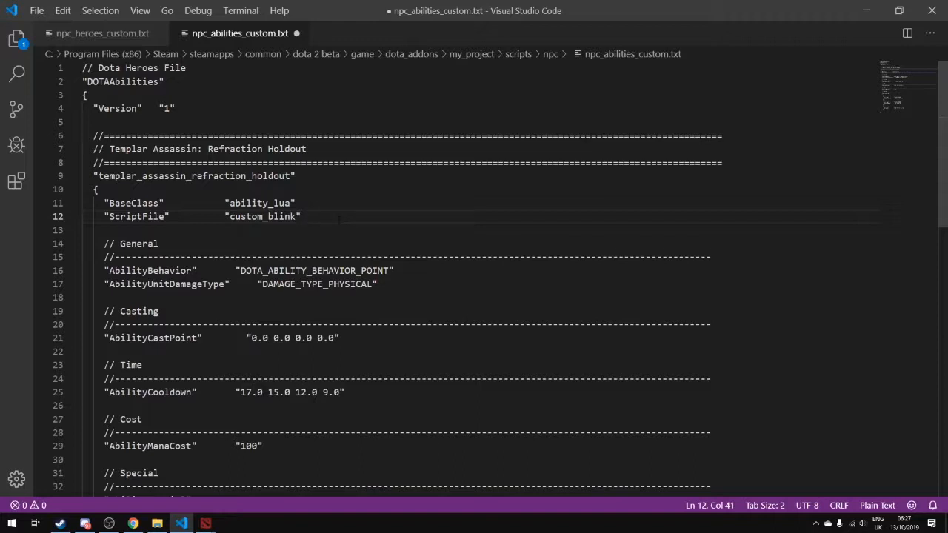
{"action": "double_click", "coordinate": [264, 216]}
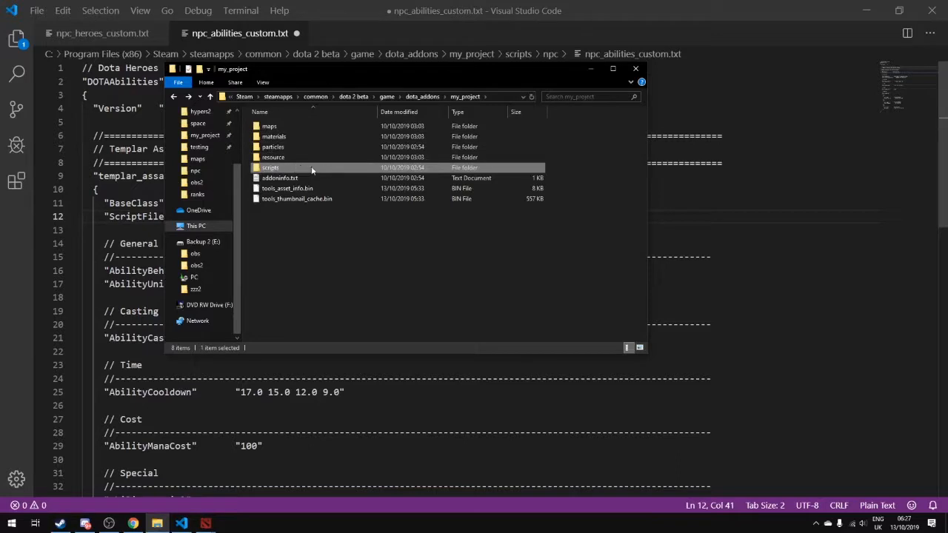
Step: Create a new custom_blink.lua text document in scripts/vscripts, accepting the extension change
{"action": "double_click", "coordinate": [269, 167]}
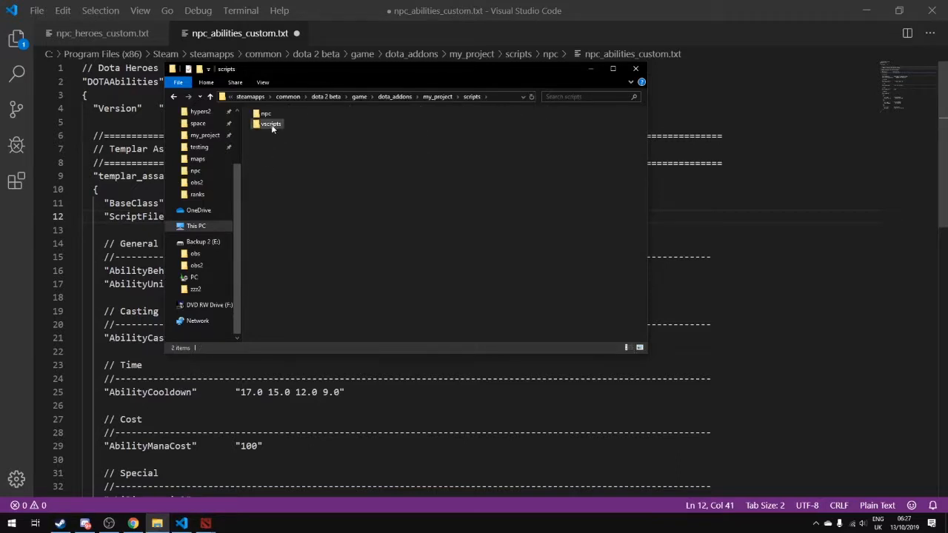
{"action": "double_click", "coordinate": [271, 124]}
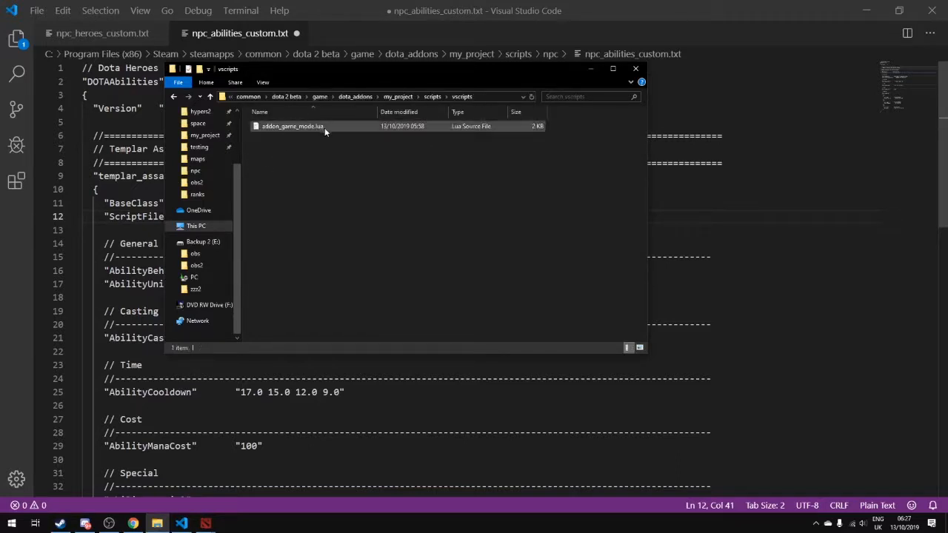
{"action": "right_click", "coordinate": [415, 223]}
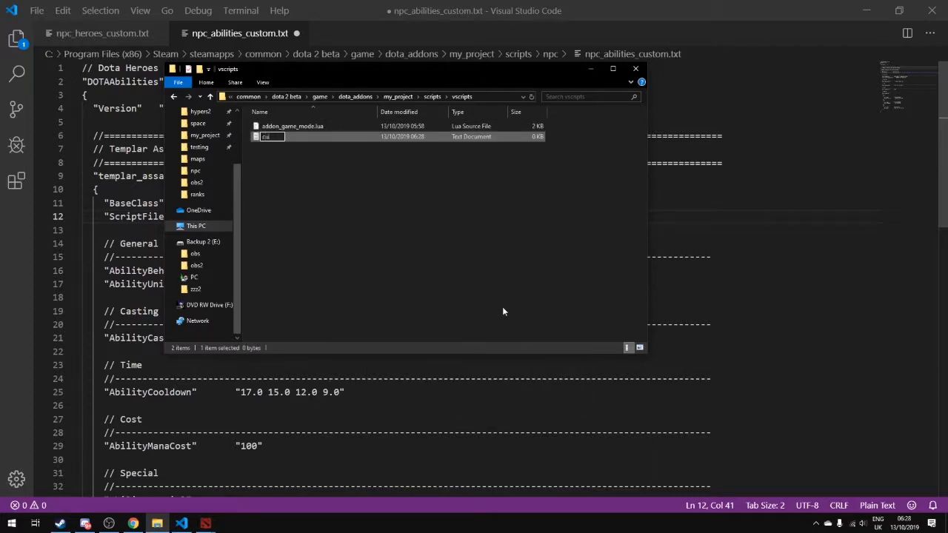
{"action": "type", "text": "custom_blink.lua"}
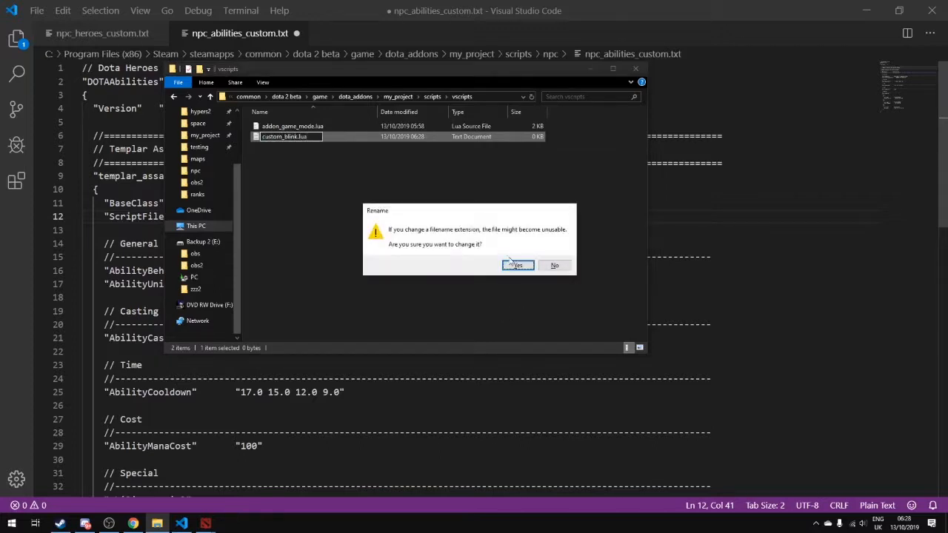
{"action": "left_click", "coordinate": [517, 265]}
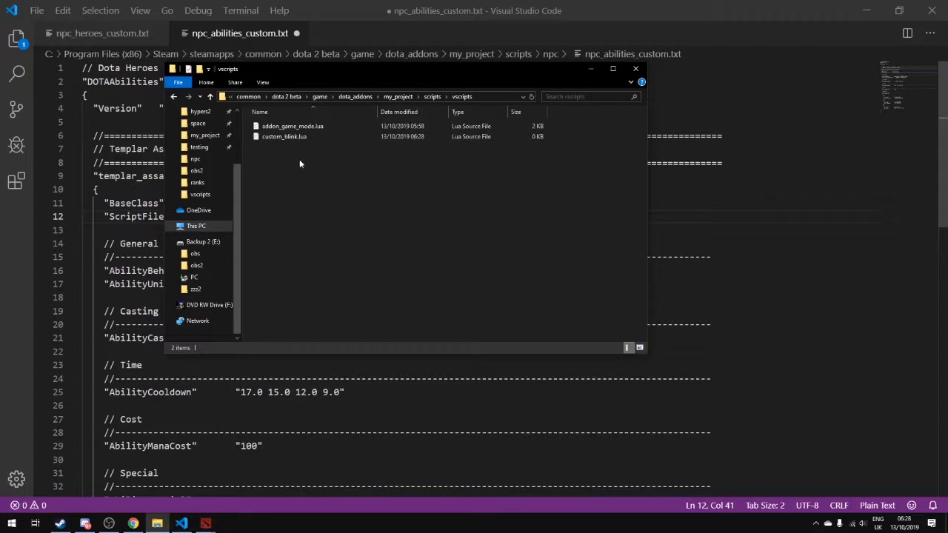
{"action": "left_click", "coordinate": [285, 137]}
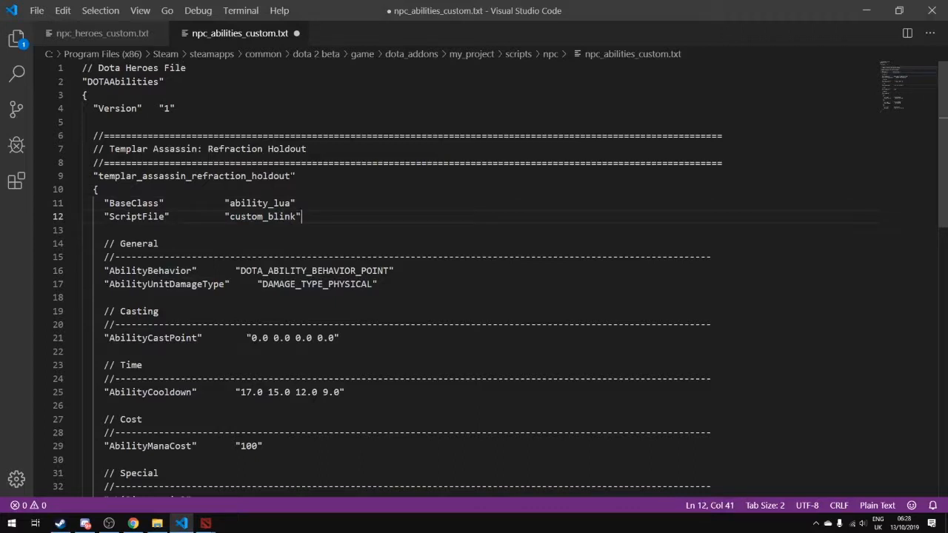
Step: Rename the ability block key to custom_blink and save the abilities file
{"action": "double_click", "coordinate": [194, 175]}
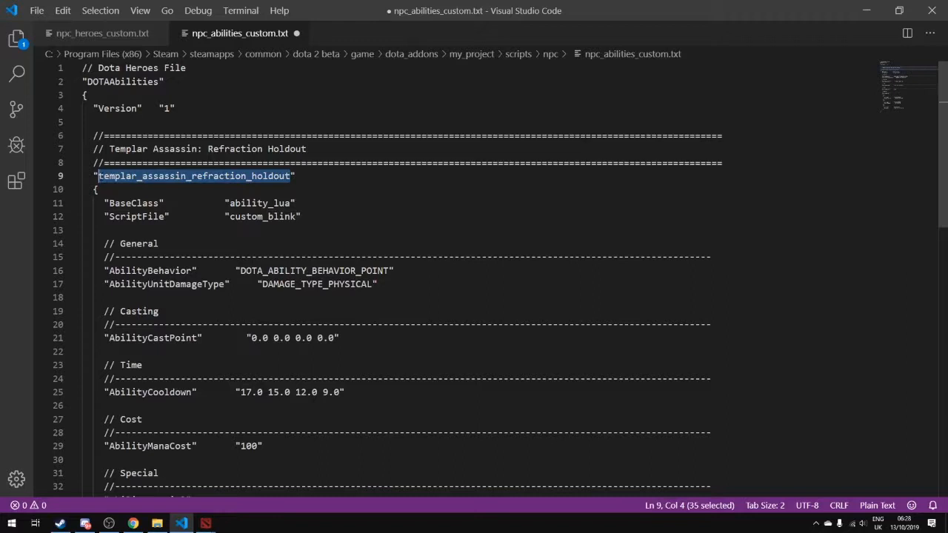
{"action": "type", "text": "cust\""}
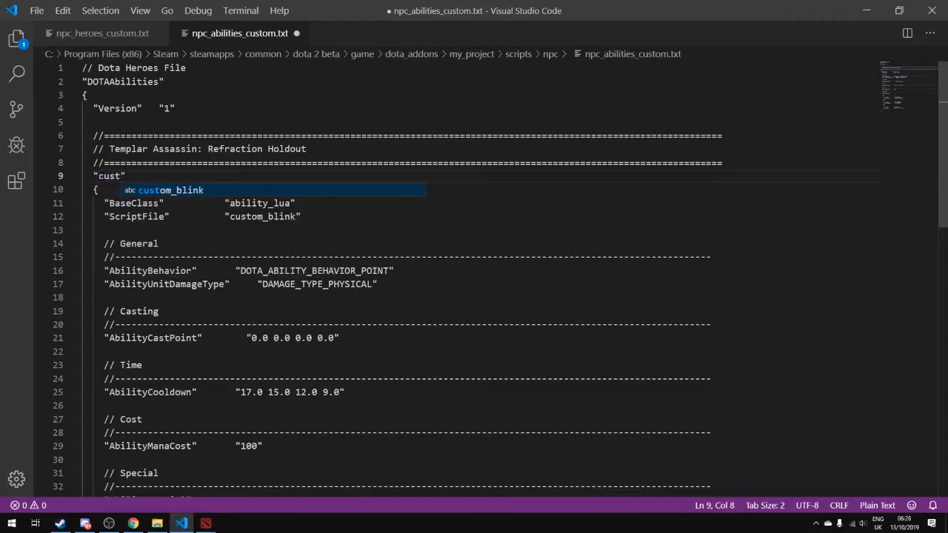
{"action": "key", "text": "Tab"}
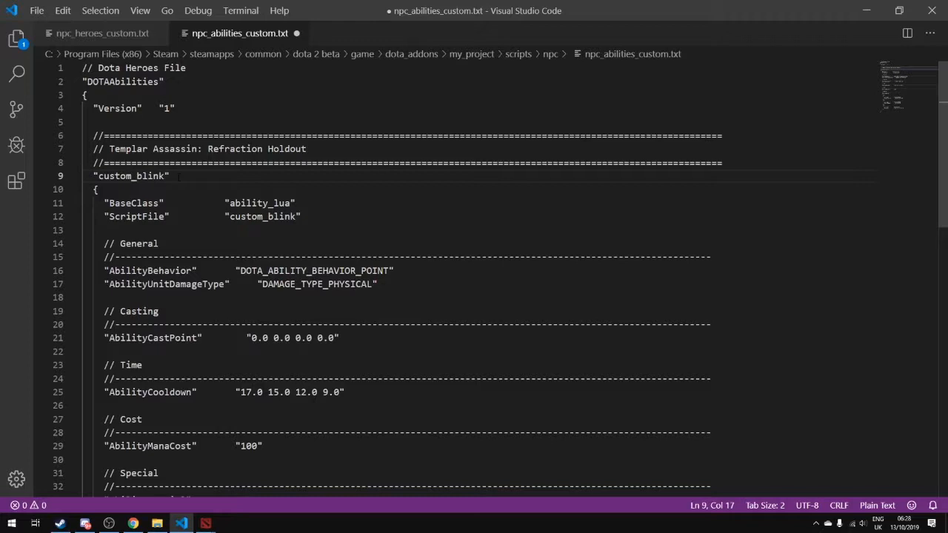
{"action": "key", "text": "ctrl+s"}
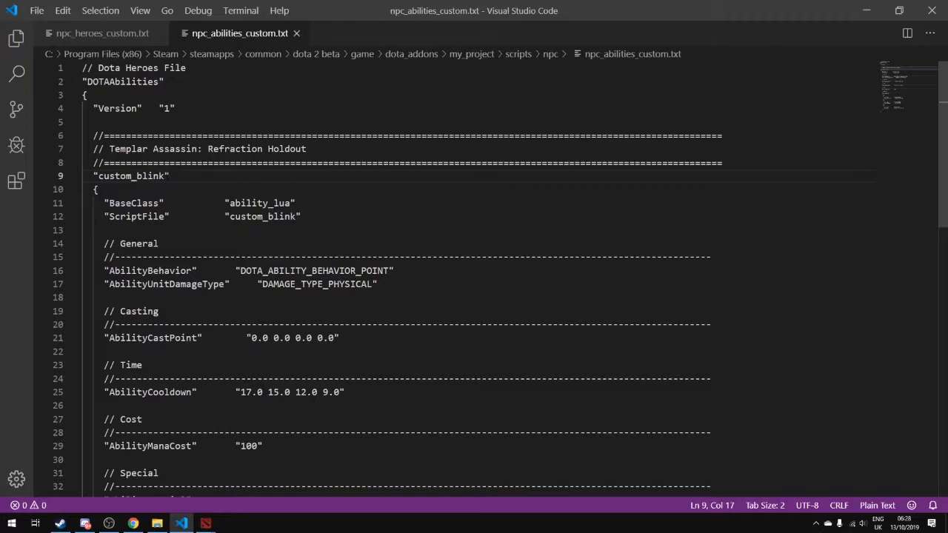
{"action": "mouse_move", "coordinate": [102, 33]}
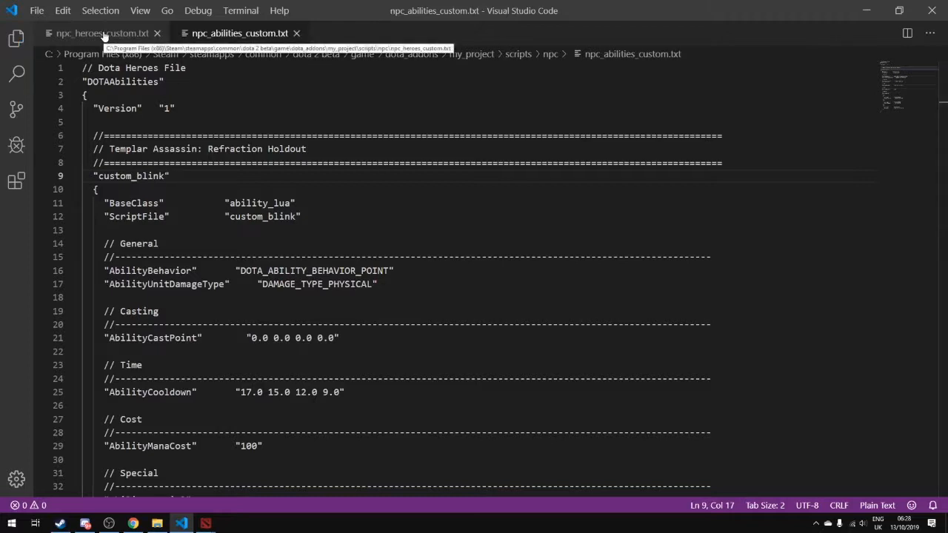
Step: Set Templar Assassin's Ability1 to custom_blink in the heroes file and compare with the ability name
{"action": "left_click", "coordinate": [102, 32]}
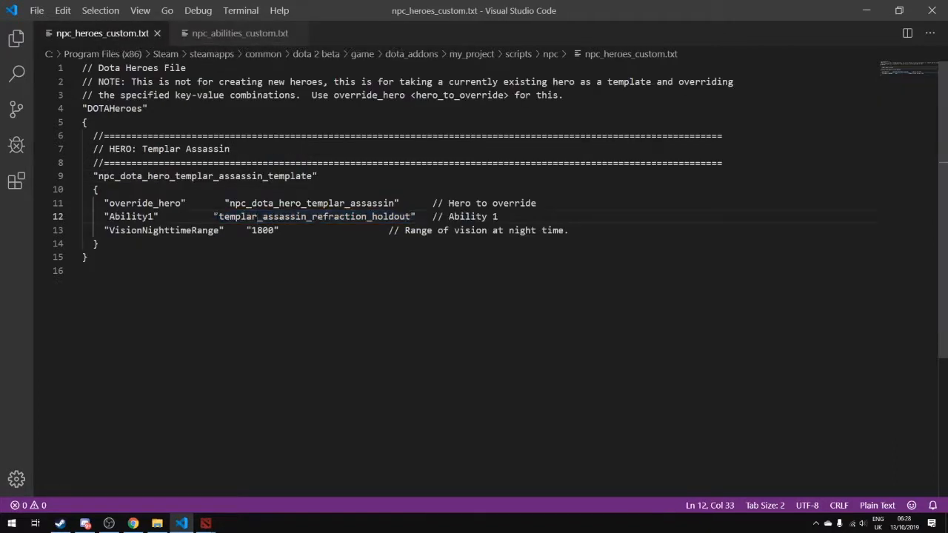
{"action": "left_click_drag", "start_coordinate": [216, 217], "coordinate": [409, 216]}
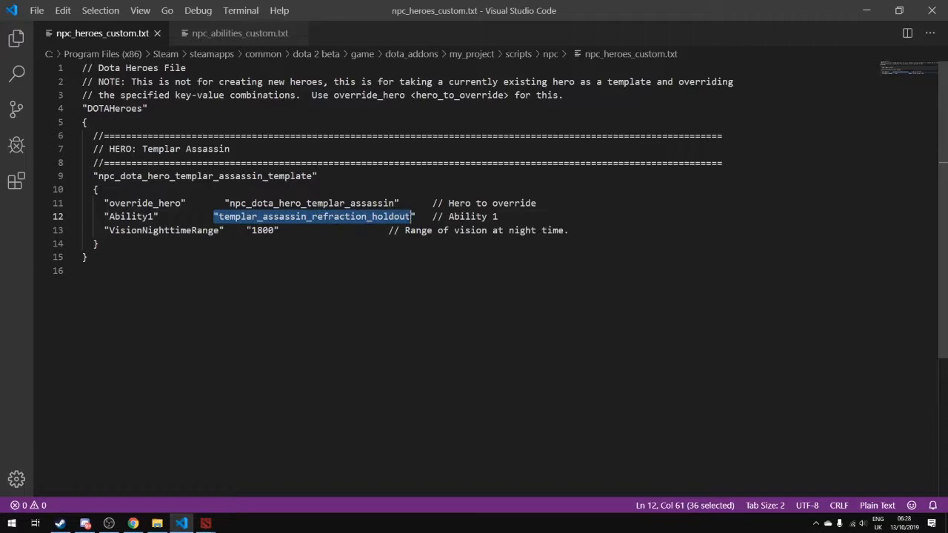
{"action": "type", "text": "custo"}
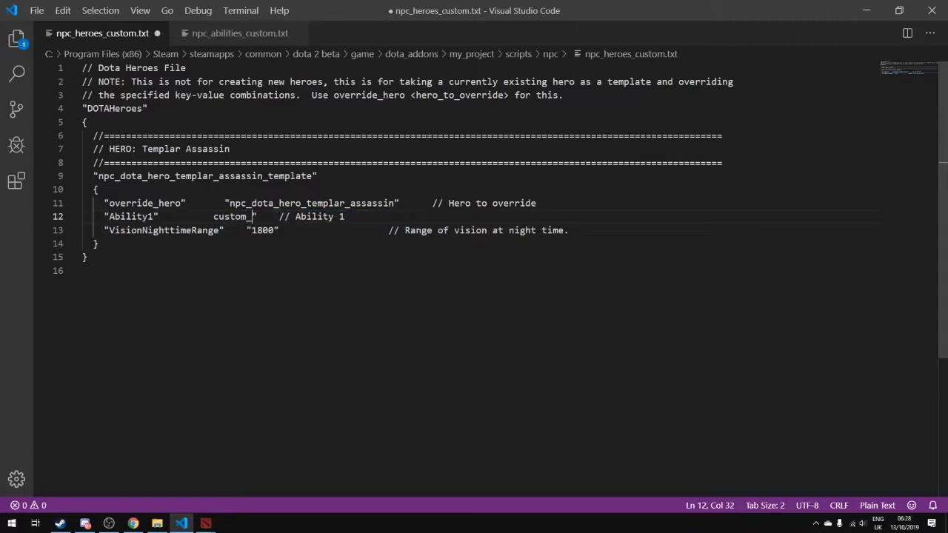
{"action": "type", "text": "blink"}
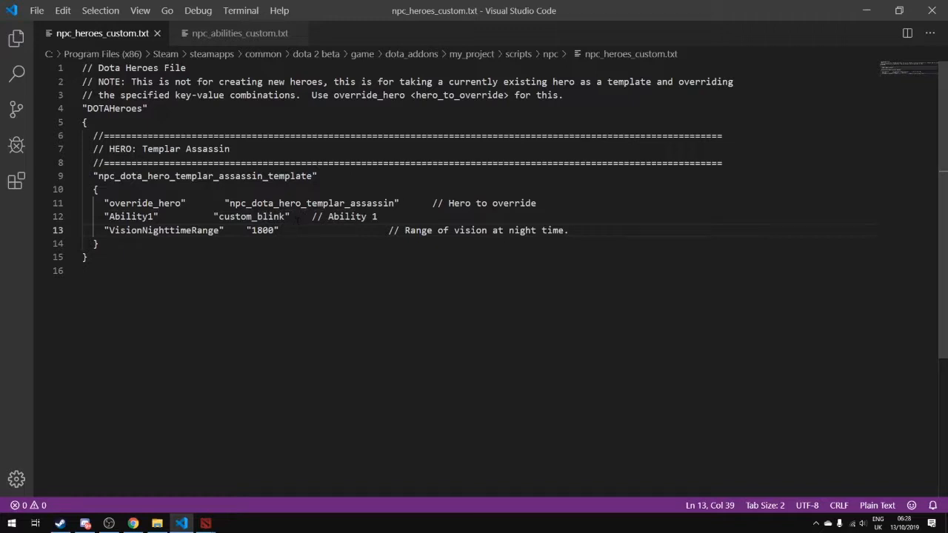
{"action": "left_click", "coordinate": [292, 216]}
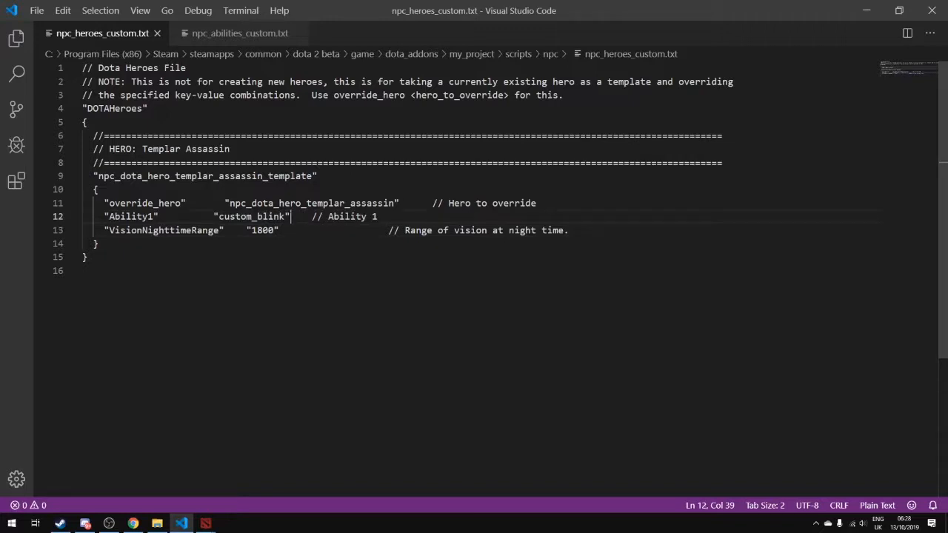
{"action": "double_click", "coordinate": [252, 217]}
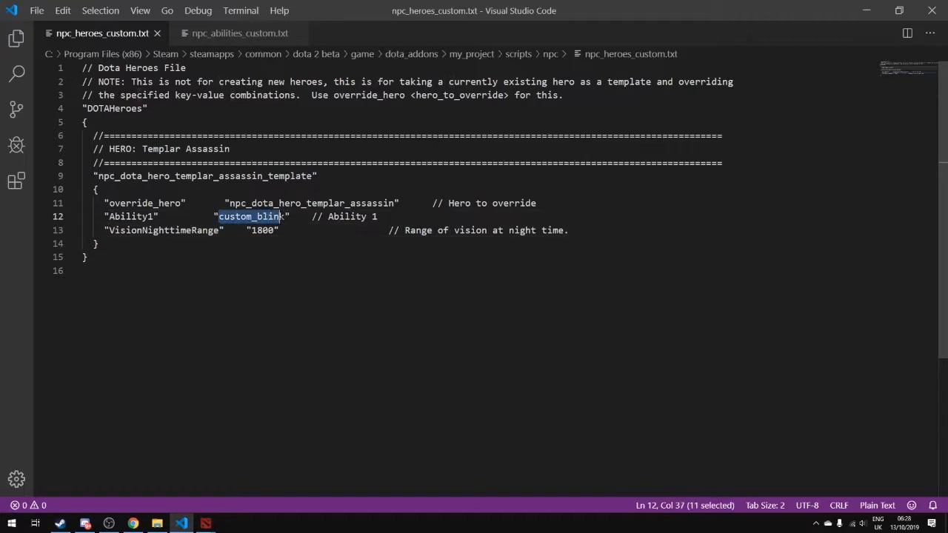
{"action": "left_click", "coordinate": [240, 32]}
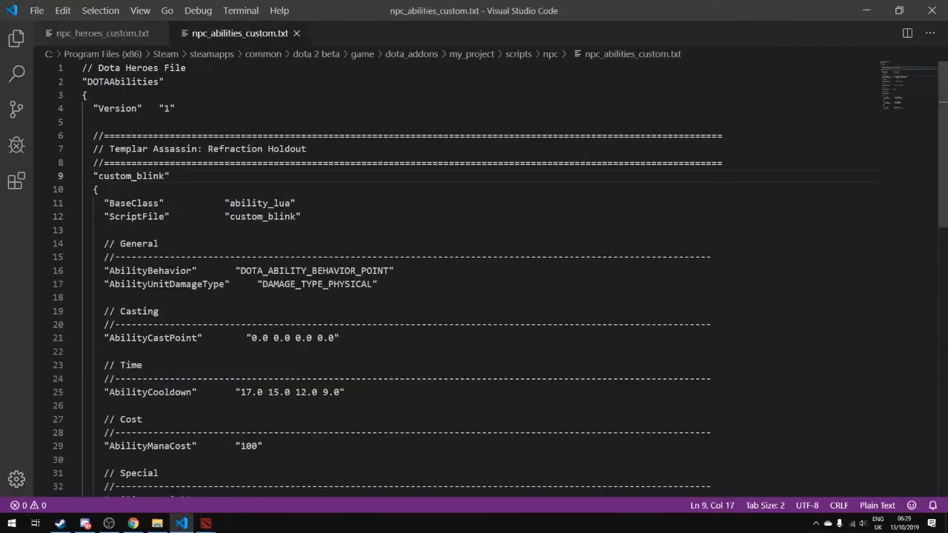
{"action": "double_click", "coordinate": [130, 174]}
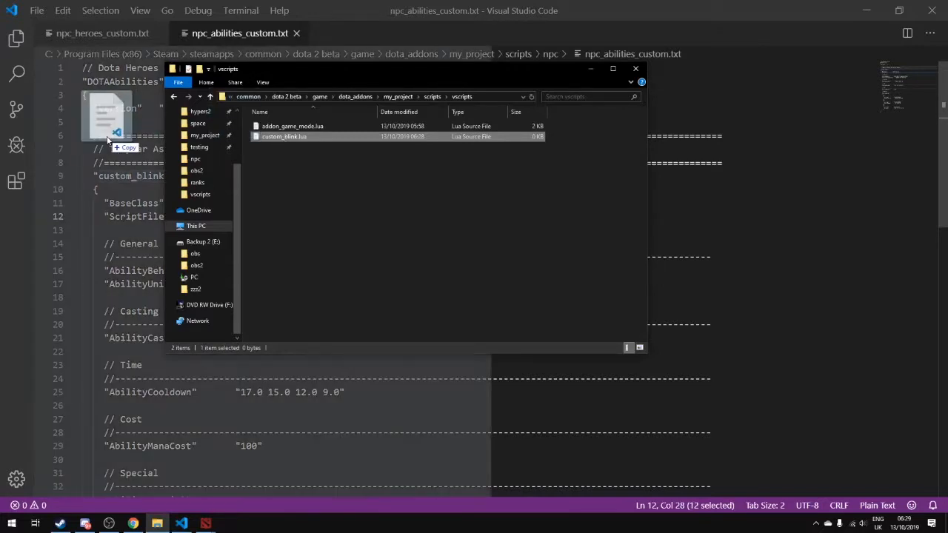
Step: In custom_blink.lua, declare custom_blink = class({}) with blank lines below
{"action": "double_click", "coordinate": [285, 137]}
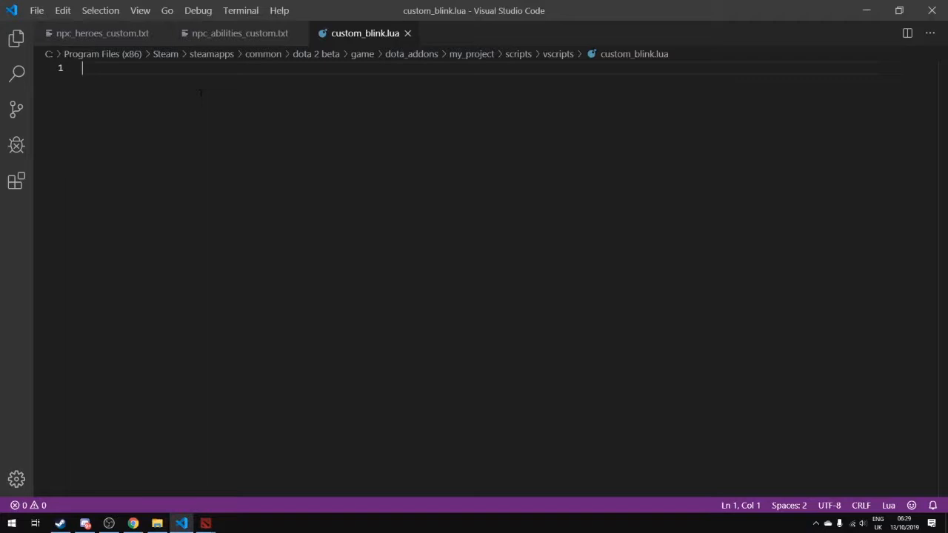
{"action": "type", "text": "custom_"}
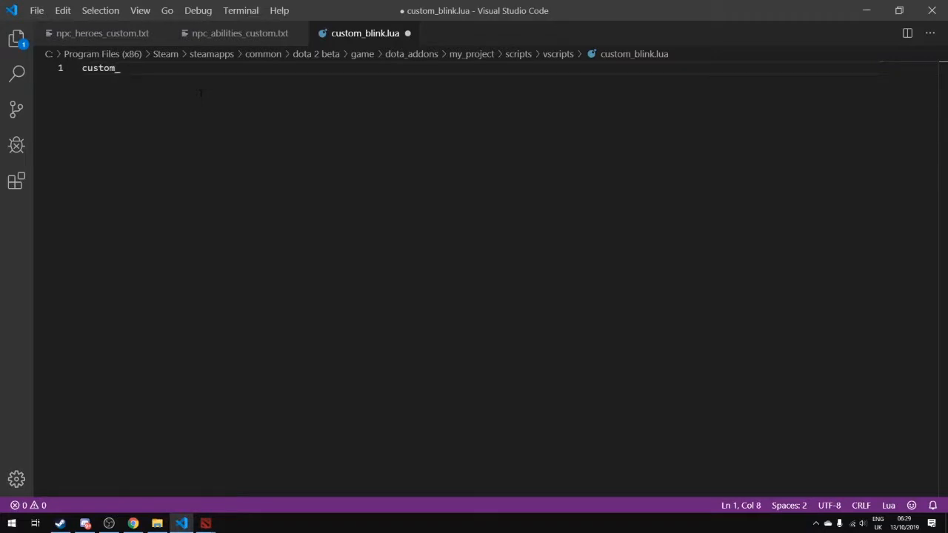
{"action": "type", "text": "blink ="}
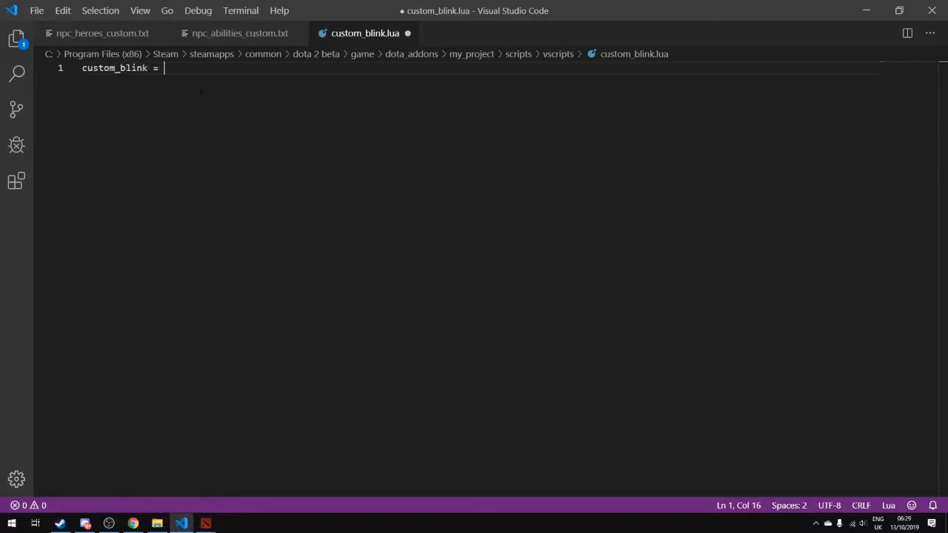
{"action": "type", "text": "class({})"}
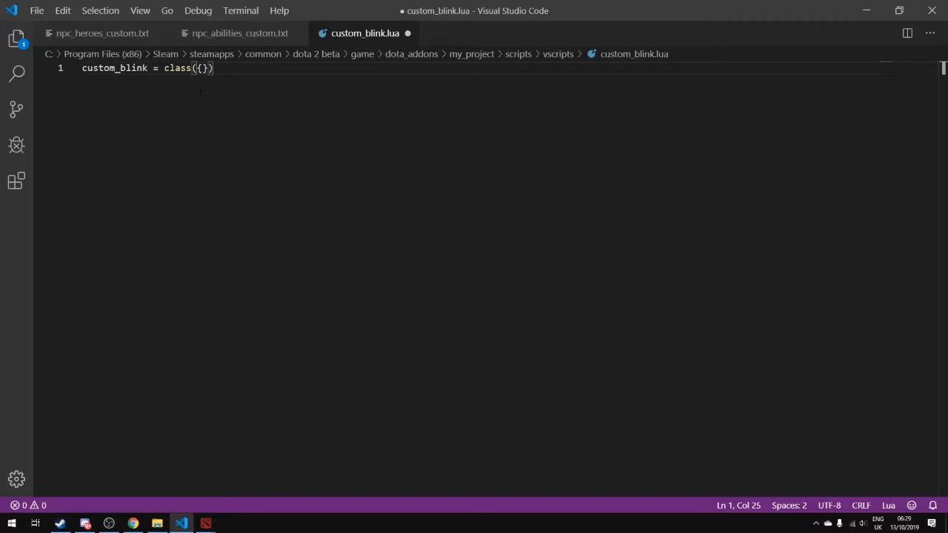
{"action": "key", "text": "Enter"}
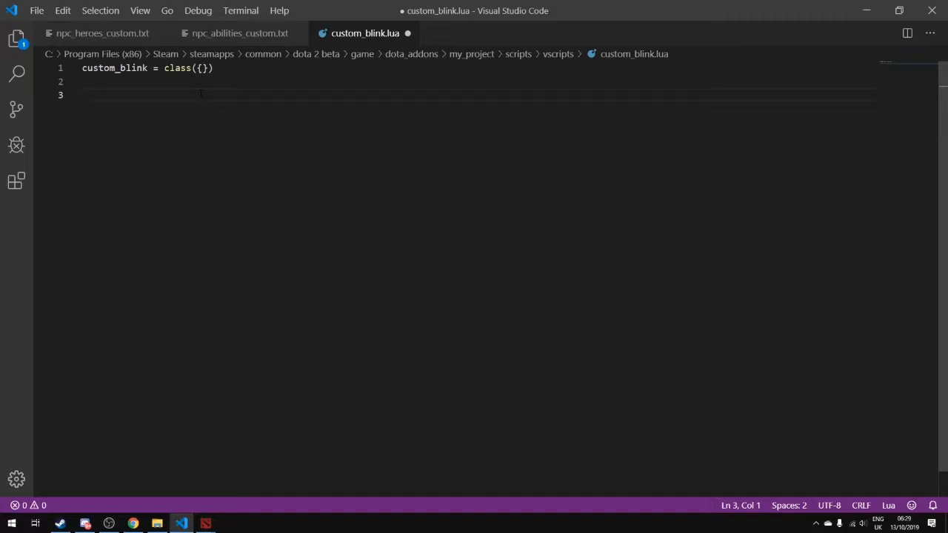
Step: Write the function custom_blink:OnSpellStart() header
{"action": "type", "text": "func"}
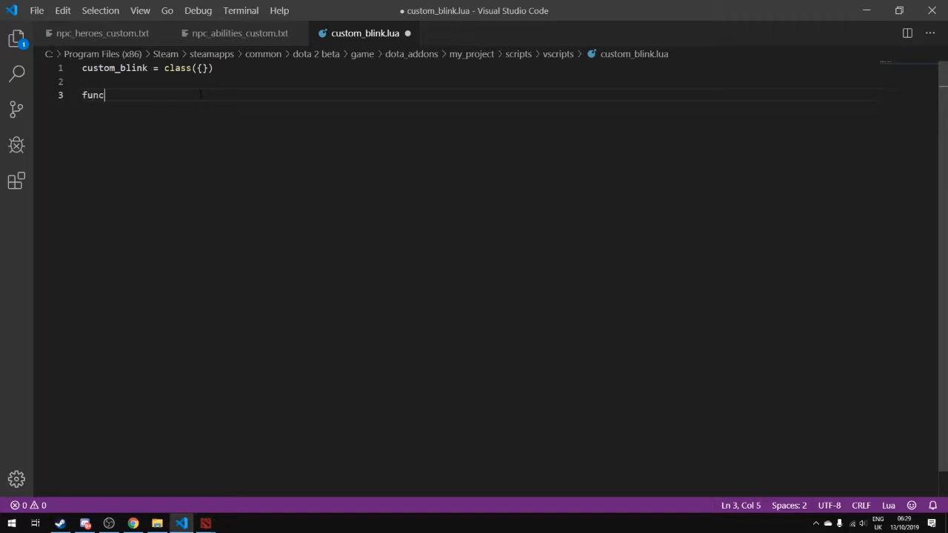
{"action": "type", "text": "tion"}
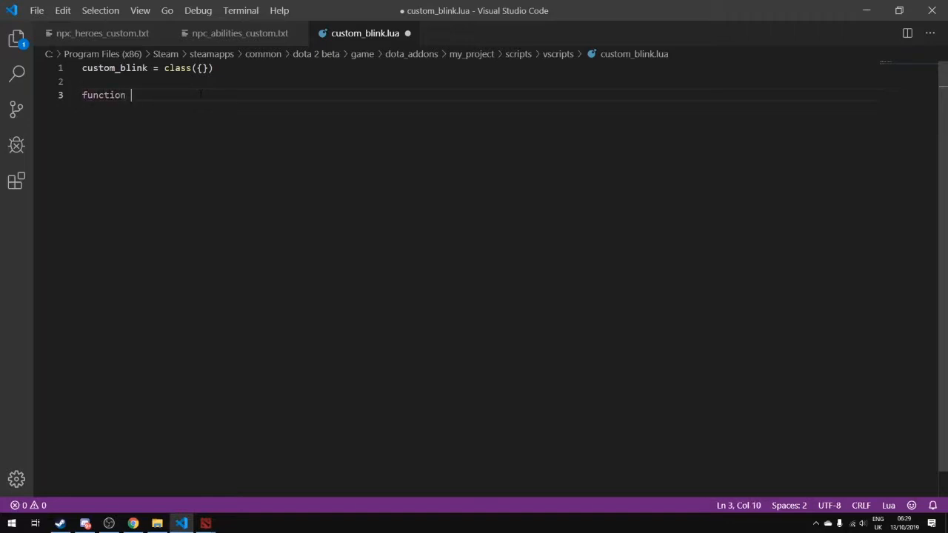
{"action": "type", "text": "cl"}
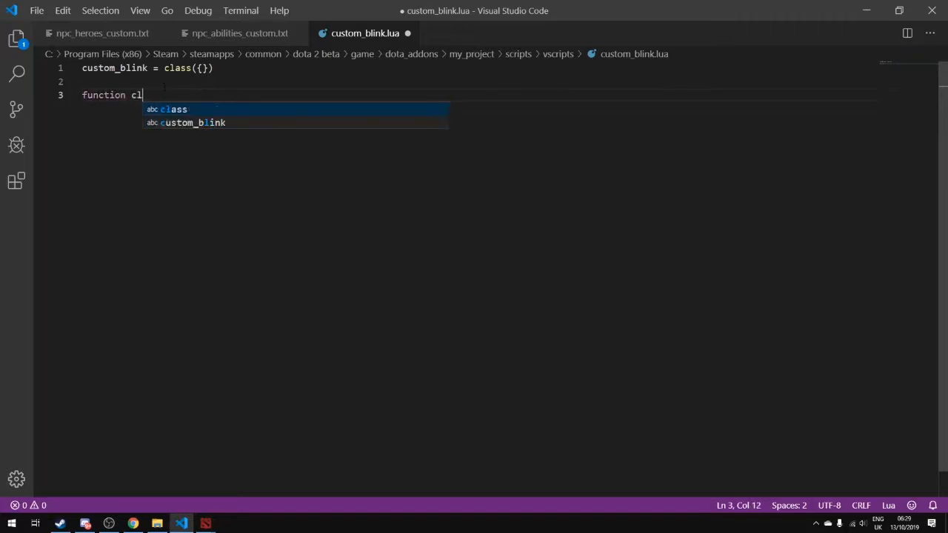
{"action": "type", "text": "u"}
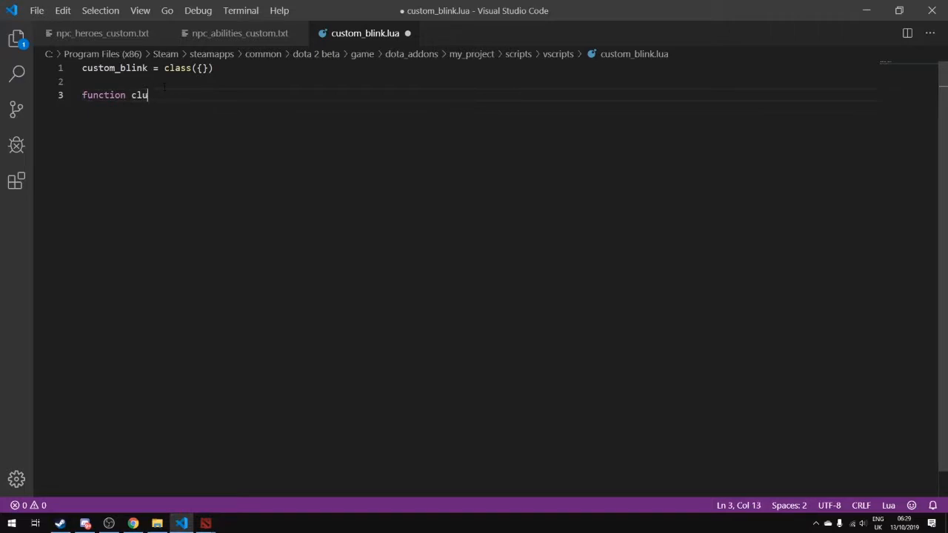
{"action": "type", "text": "stom_blink:"}
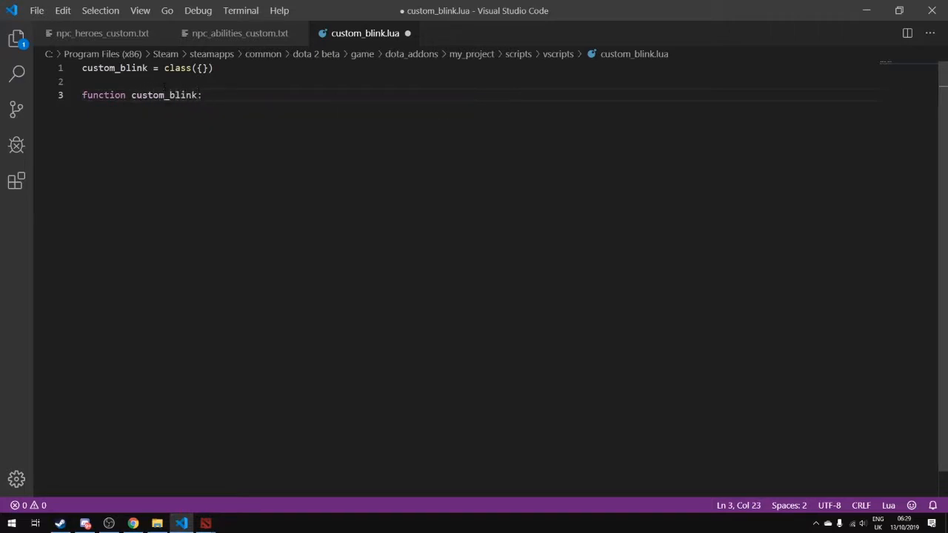
{"action": "type", "text": "OnSpellStart"}
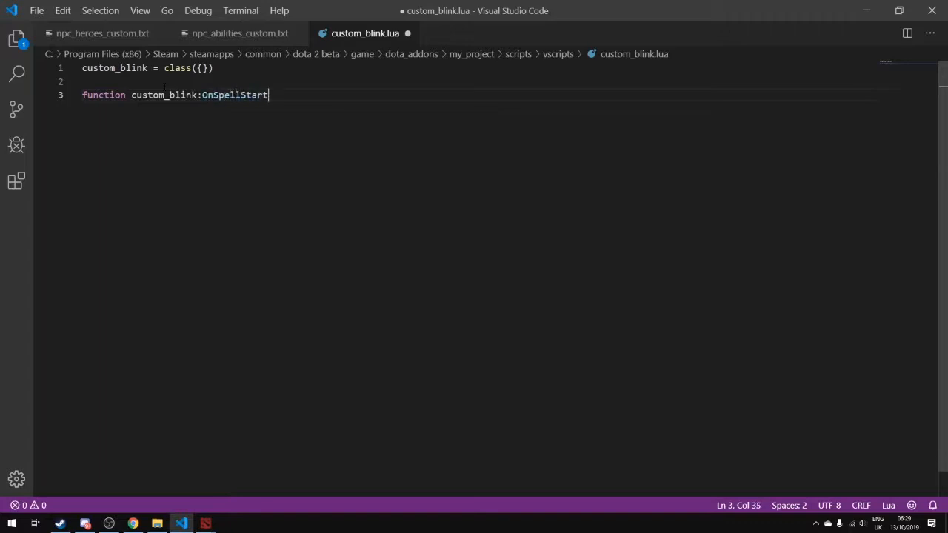
{"action": "type", "text": "()"}
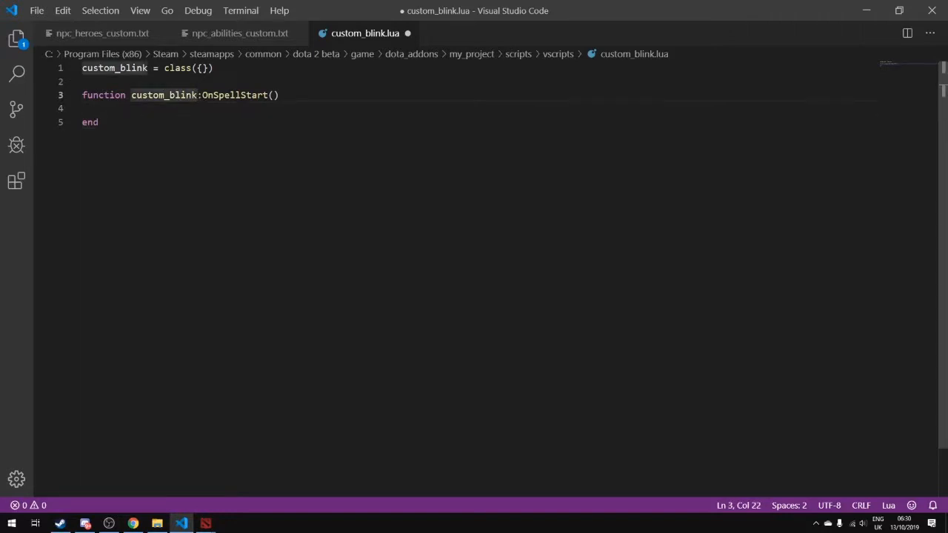
{"action": "double_click", "coordinate": [163, 94]}
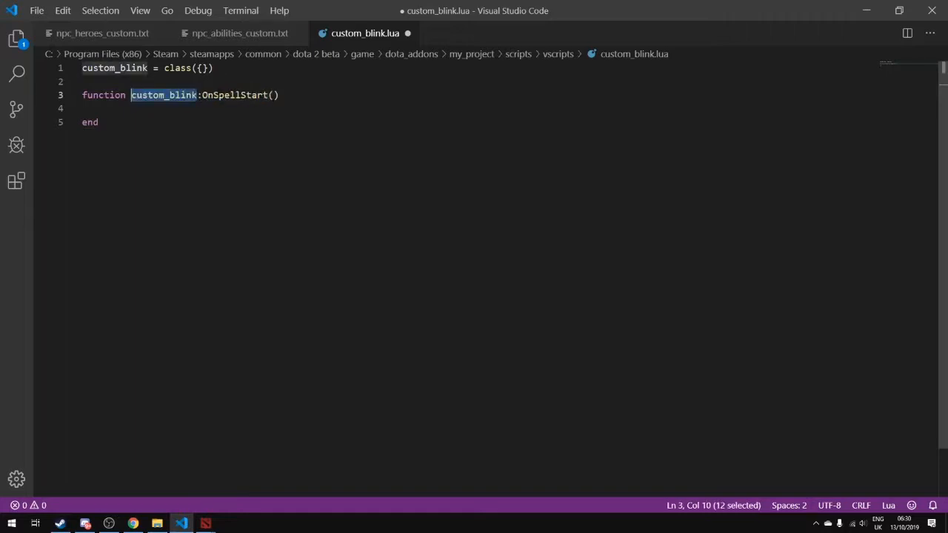
{"action": "double_click", "coordinate": [234, 95]}
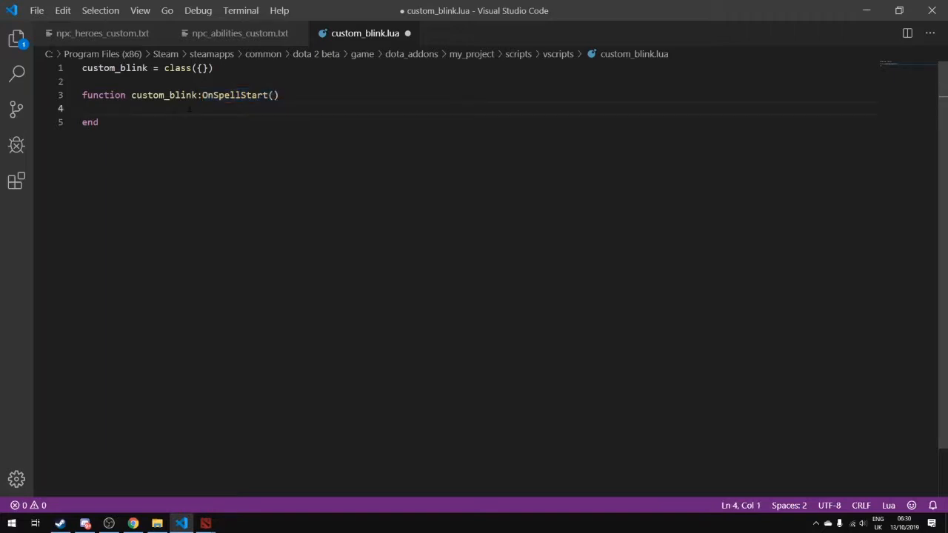
Step: Make OnSpellStart print "hello world" and save the script
{"action": "type", "text": "prin"}
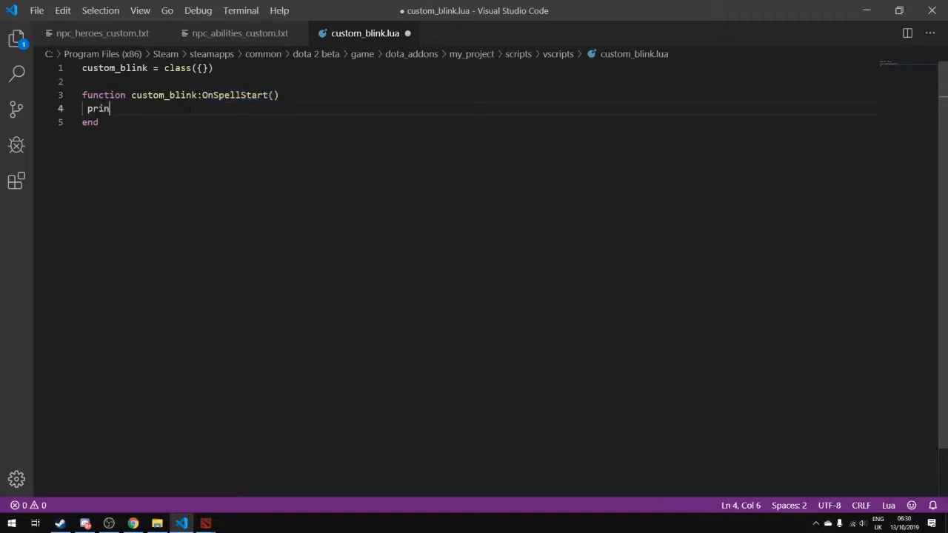
{"action": "type", "text": "t(\"hello \")"}
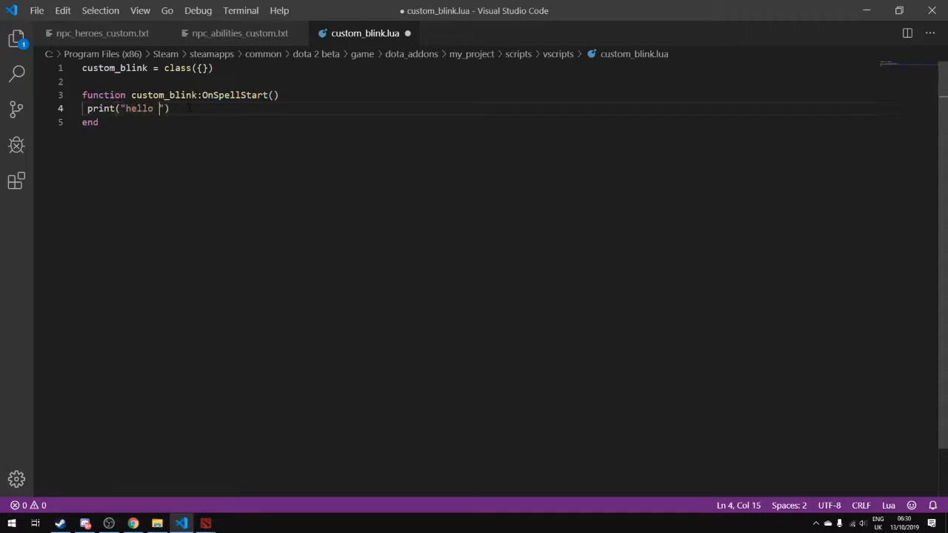
{"action": "type", "text": "world"}
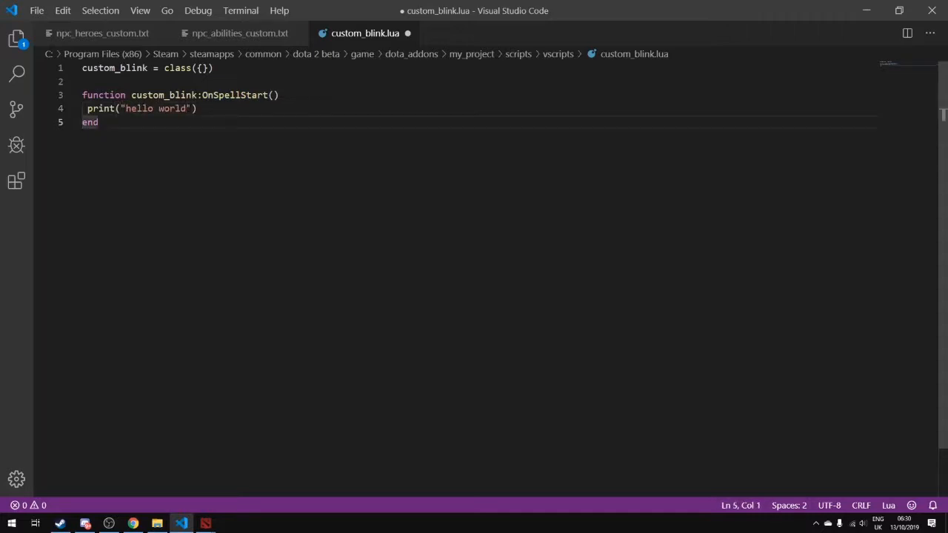
{"action": "key", "text": "ctrl+s"}
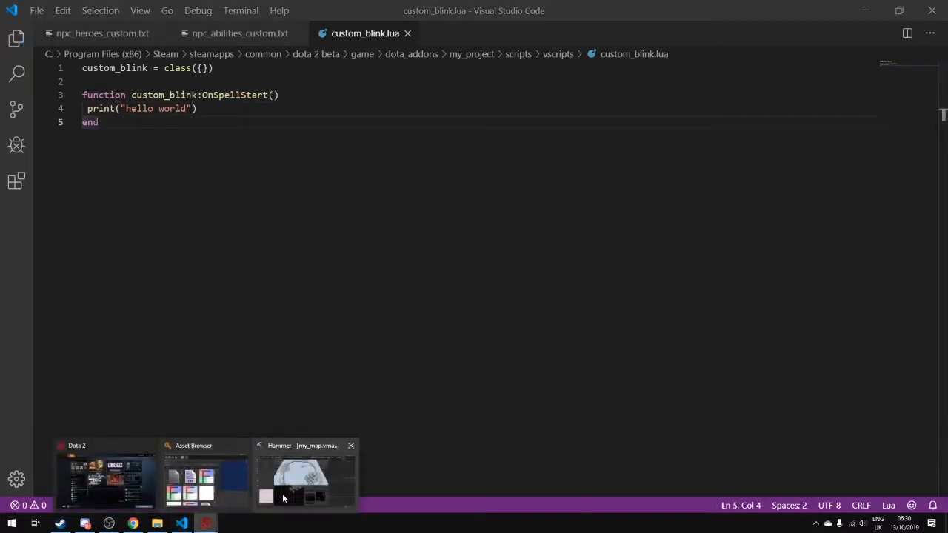
Step: Build and run the map from Hammer, then start the match from team select
{"action": "left_click", "coordinate": [300, 474]}
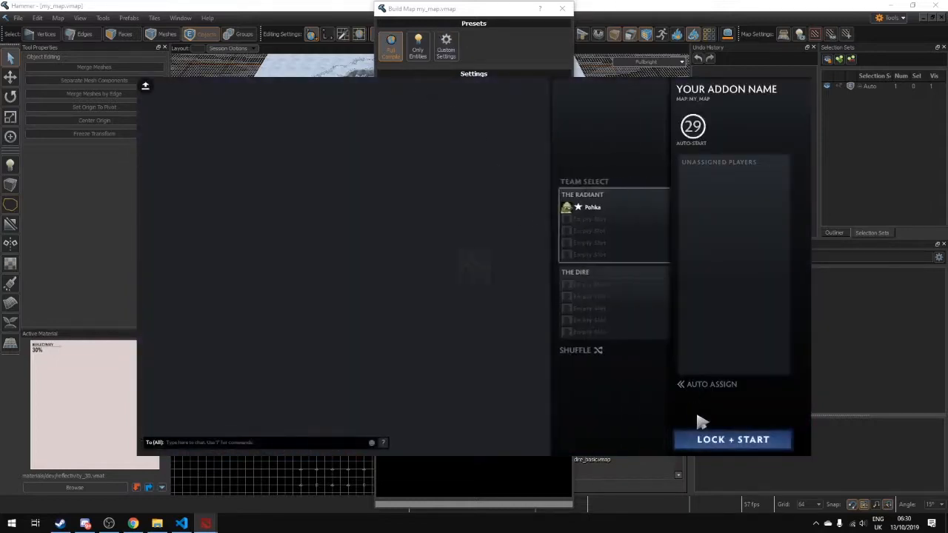
{"action": "left_click", "coordinate": [732, 439]}
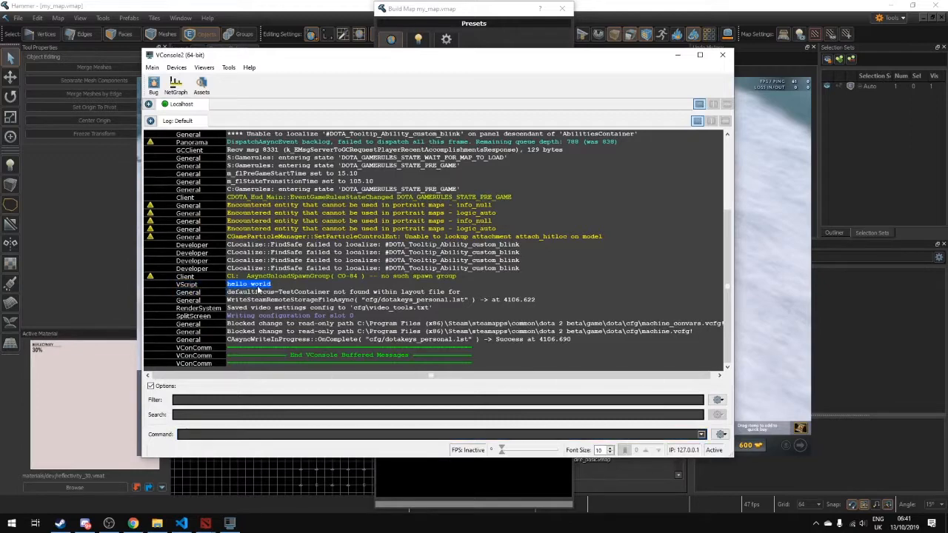
Step: Restrict the Log Viewer channels to VScript so only the hello world line remains
{"action": "left_click", "coordinate": [437, 434]}
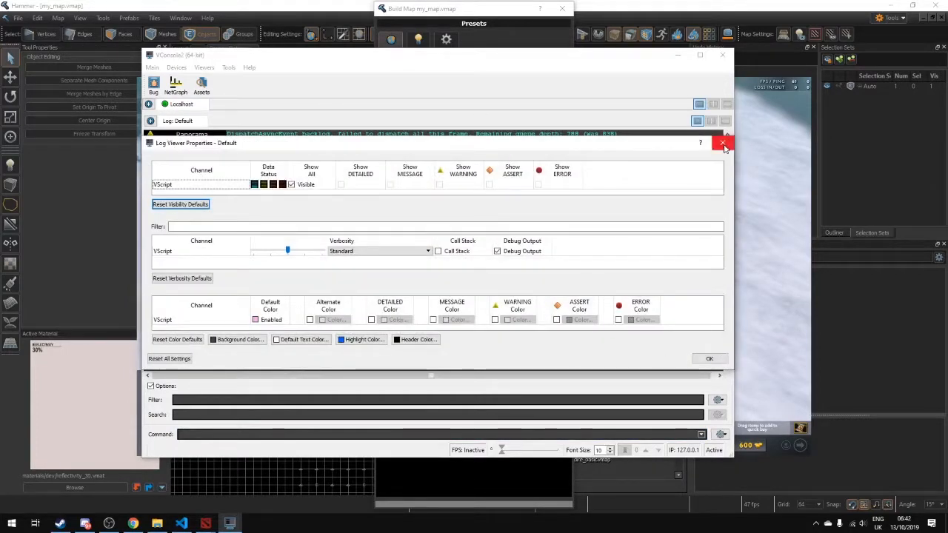
{"action": "left_click", "coordinate": [723, 142]}
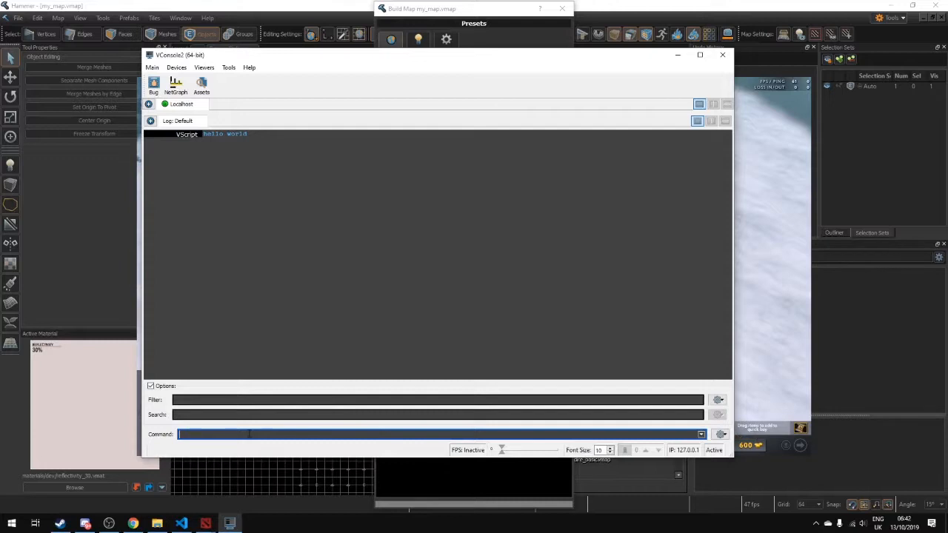
Step: Issue the restart command in VConsole to reload the edited script
{"action": "type", "text": "resta"}
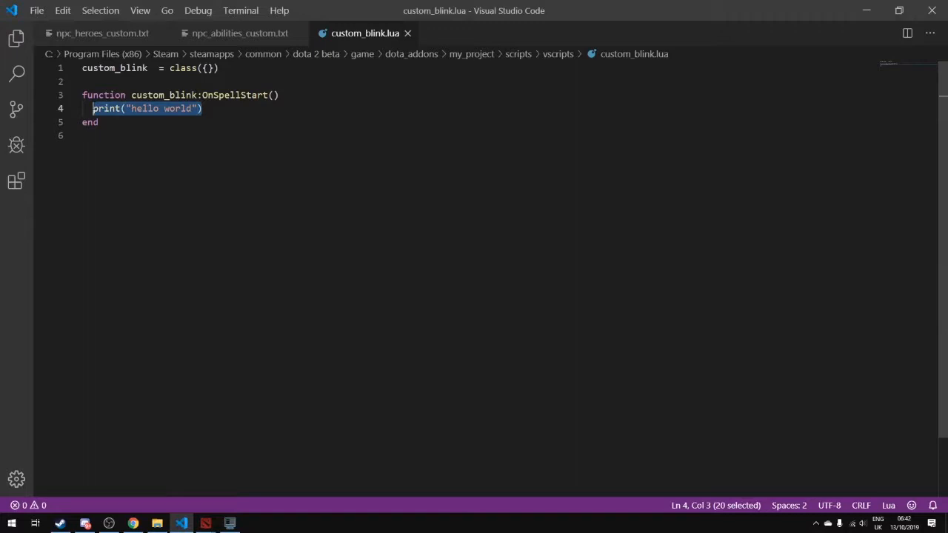
Step: Write local caster = self:GetCaster() in OnSpellStart and begin the next local declaration
{"action": "type", "text": "self:"}
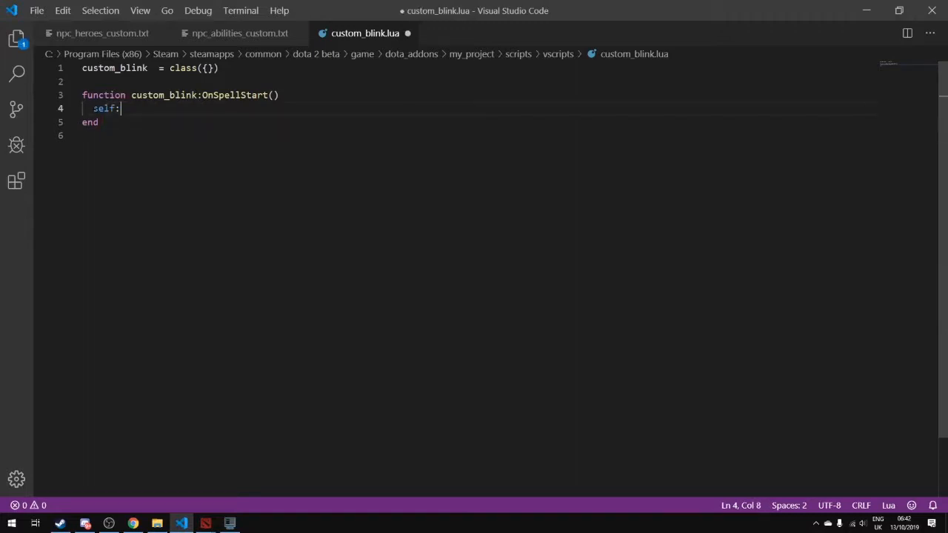
{"action": "type", "text": "G"}
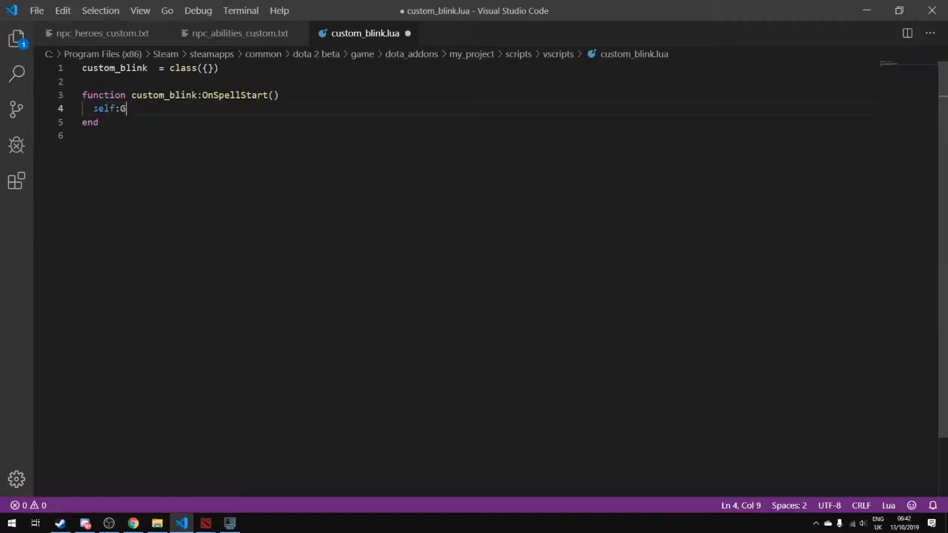
{"action": "type", "text": "etCaster()"}
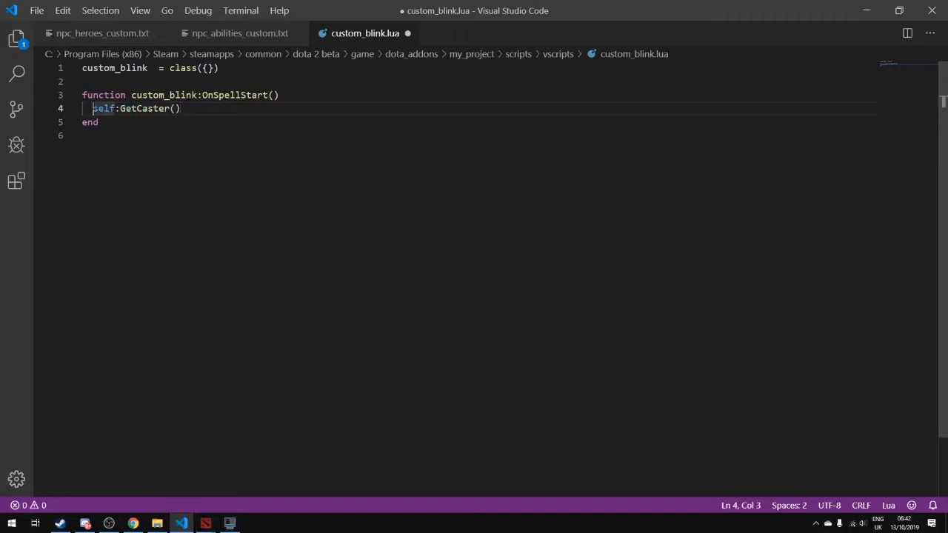
{"action": "type", "text": "local caster ="}
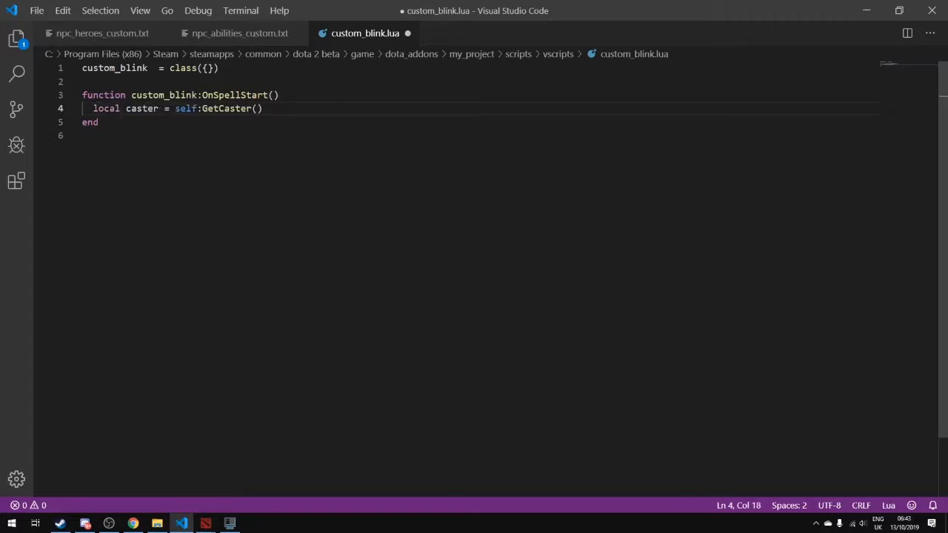
{"action": "key", "text": "enter"}
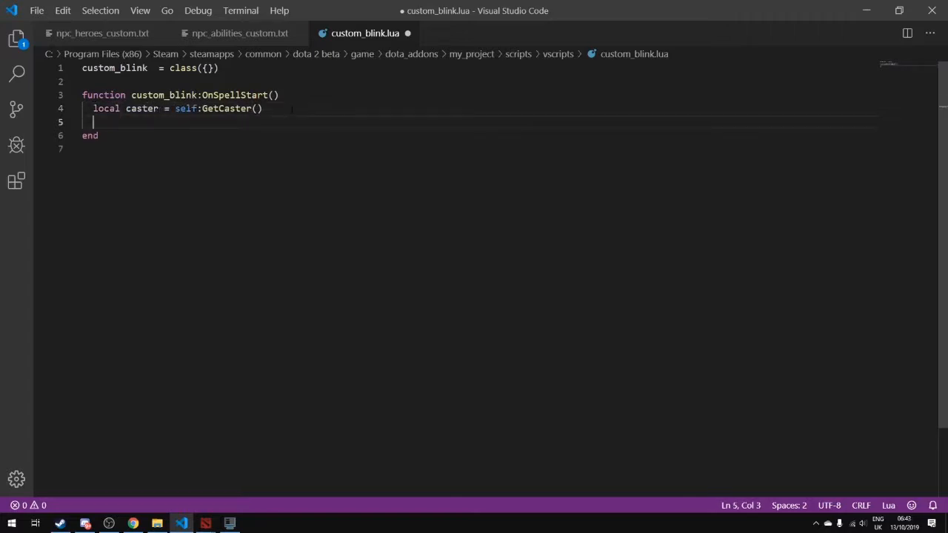
{"action": "type", "text": "local"}
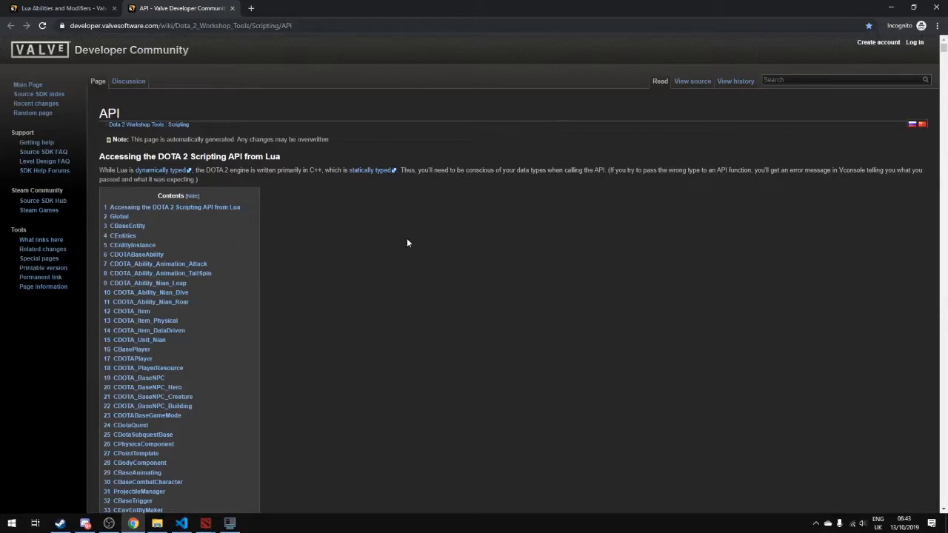
{"action": "mouse_move", "coordinate": [459, 272]}
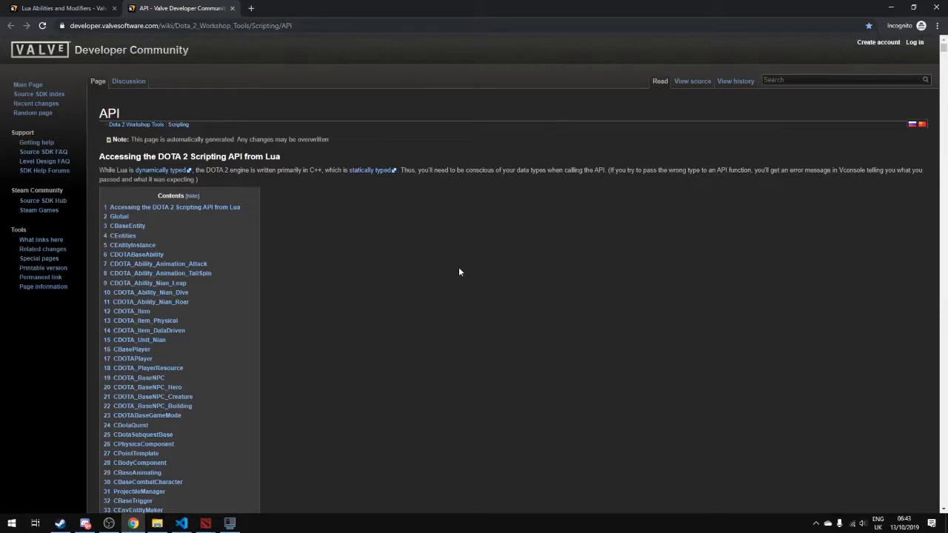
{"action": "mouse_move", "coordinate": [447, 269]}
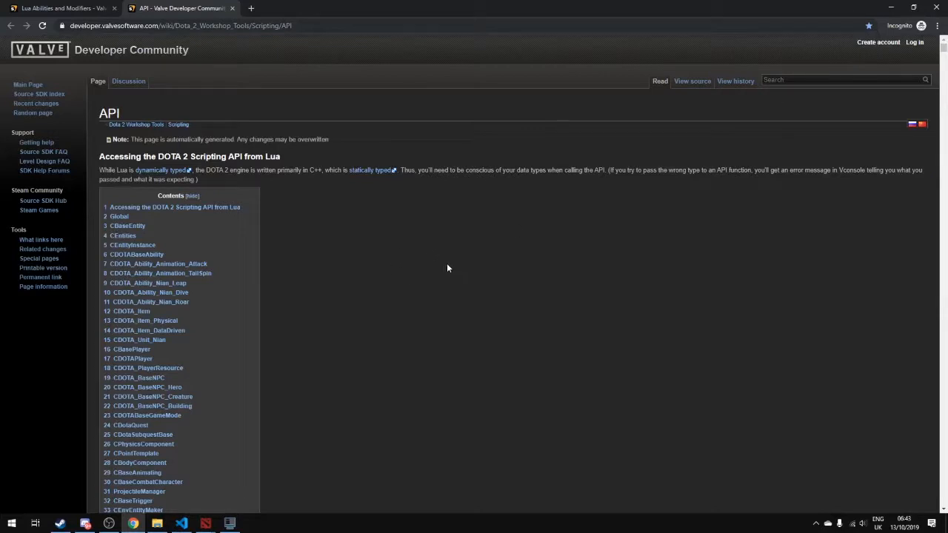
{"action": "scroll", "scroll_direction": "down", "scroll_amount": 3}
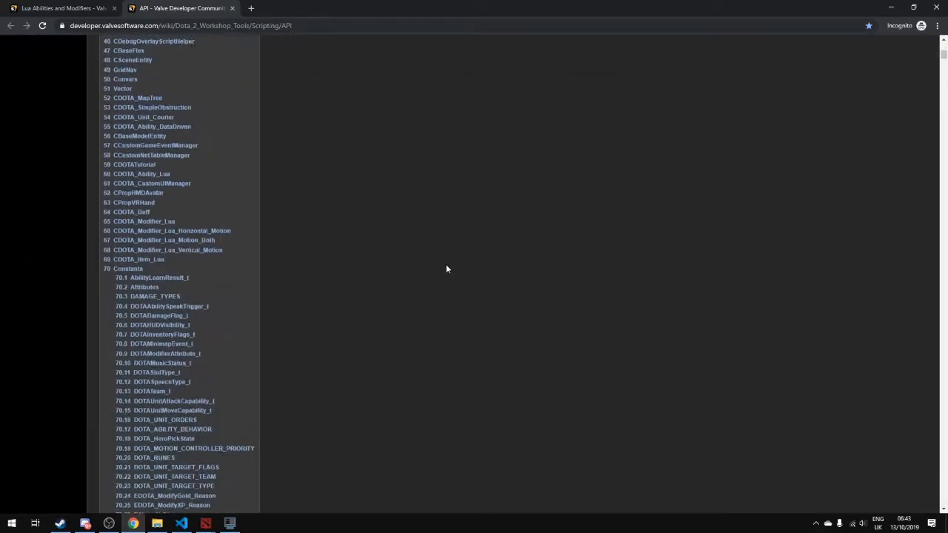
{"action": "scroll", "scroll_direction": "down", "scroll_amount": 3}
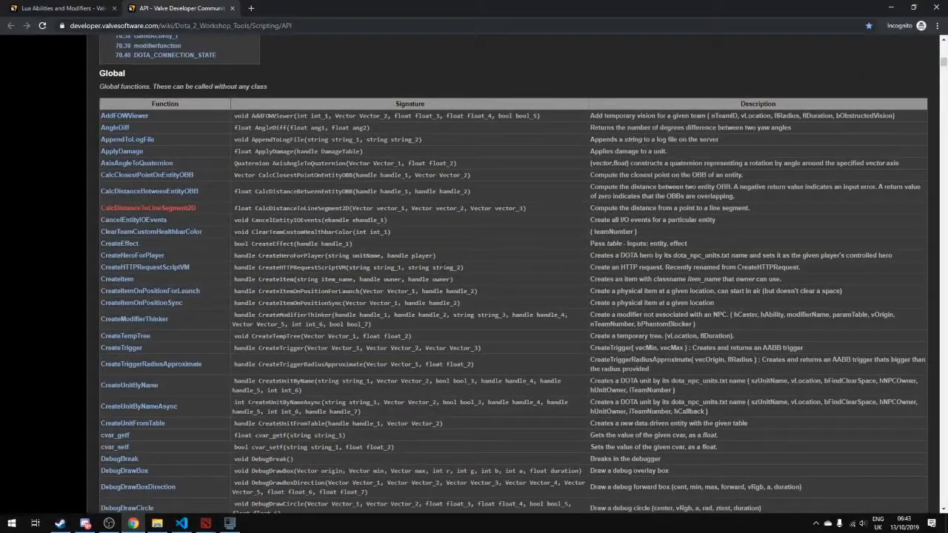
{"action": "scroll", "scroll_direction": "down", "scroll_amount": 3}
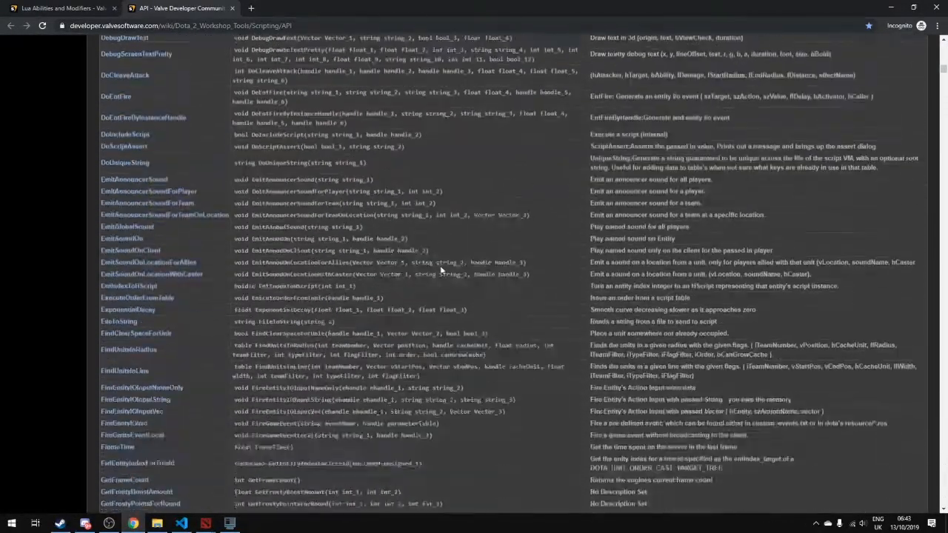
{"action": "scroll", "scroll_direction": "down", "scroll_amount": 3}
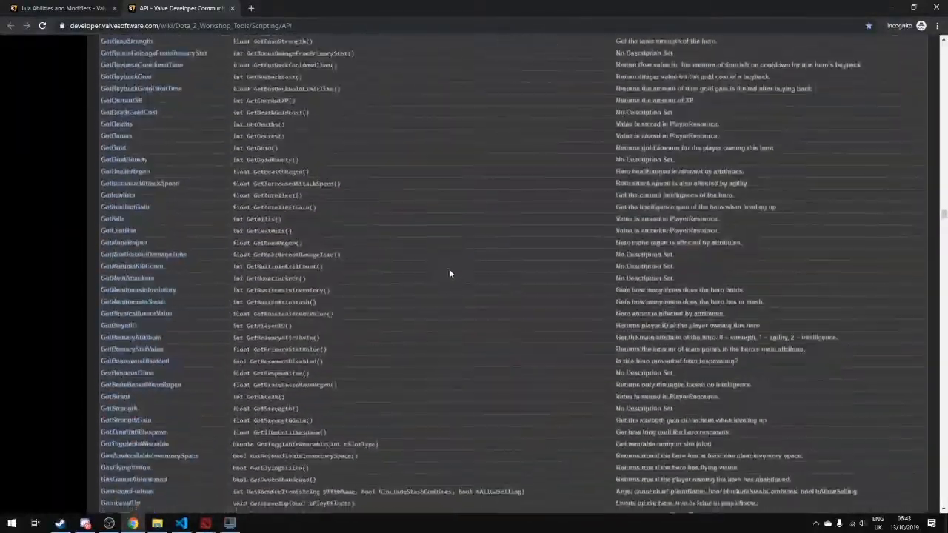
{"action": "scroll", "scroll_direction": "down", "scroll_amount": 3}
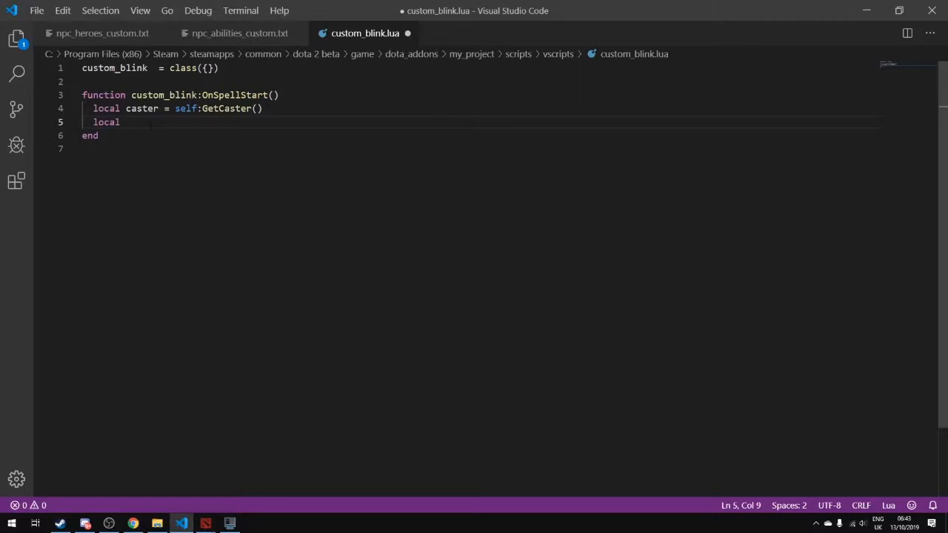
Step: Write local point = self:GetCusorPosition() to capture the cursor position
{"action": "type", "text": "point ="}
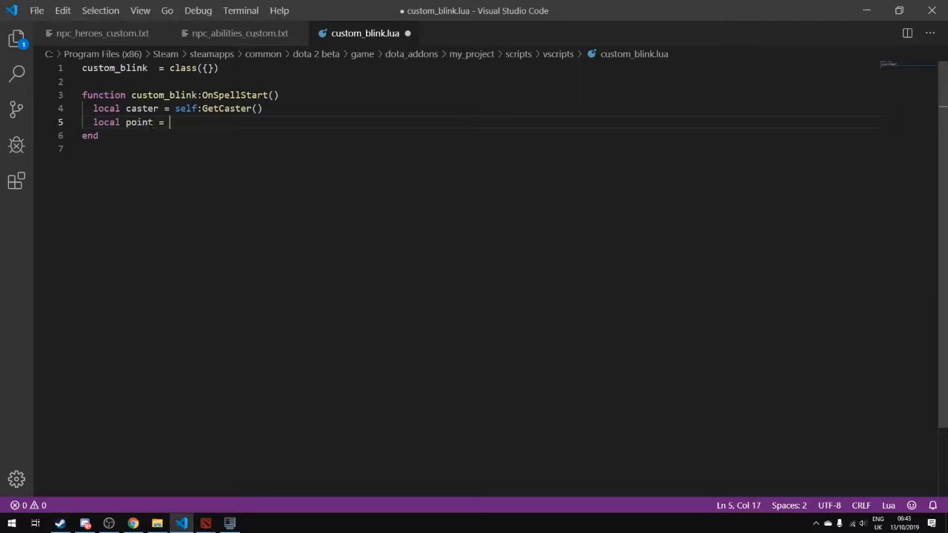
{"action": "type", "text": "self"}
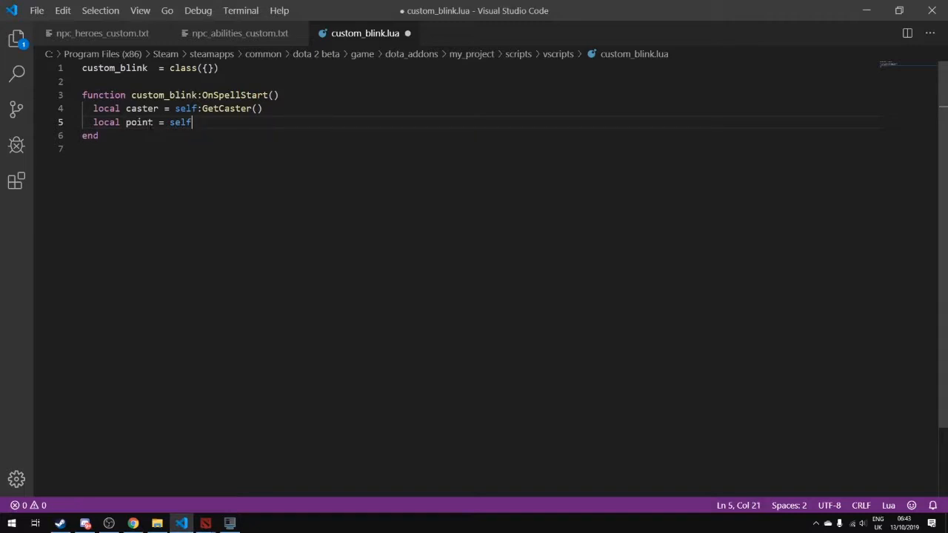
{"action": "type", "text": ":GetCu"}
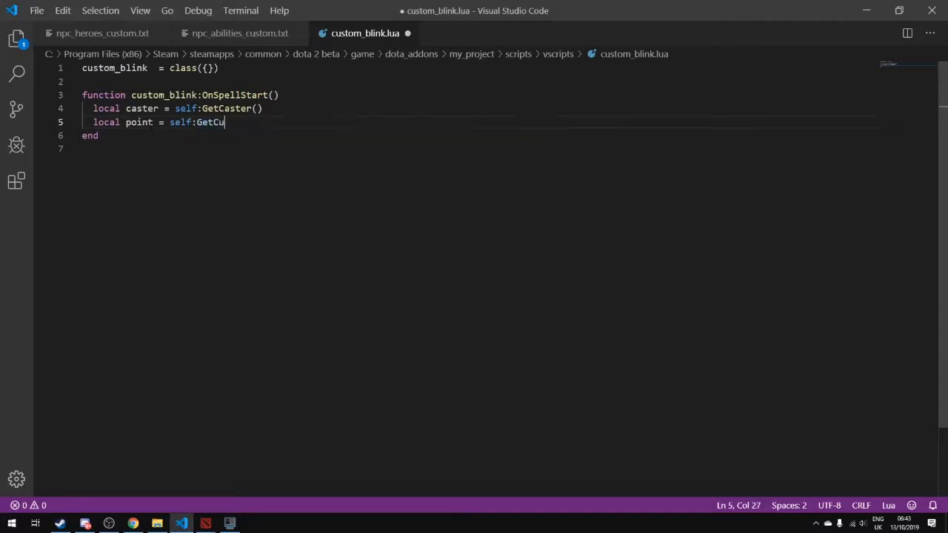
{"action": "type", "text": "s"}
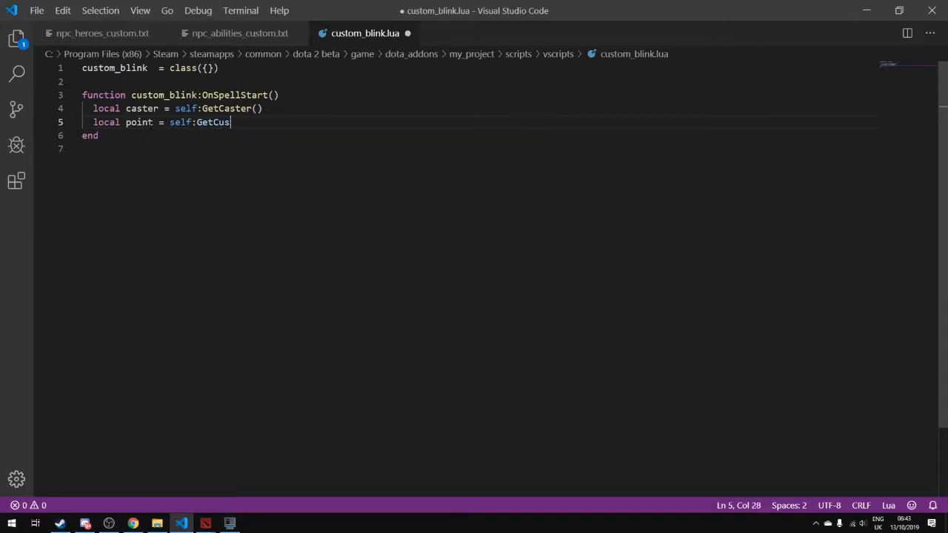
{"action": "type", "text": "orPoisition("}
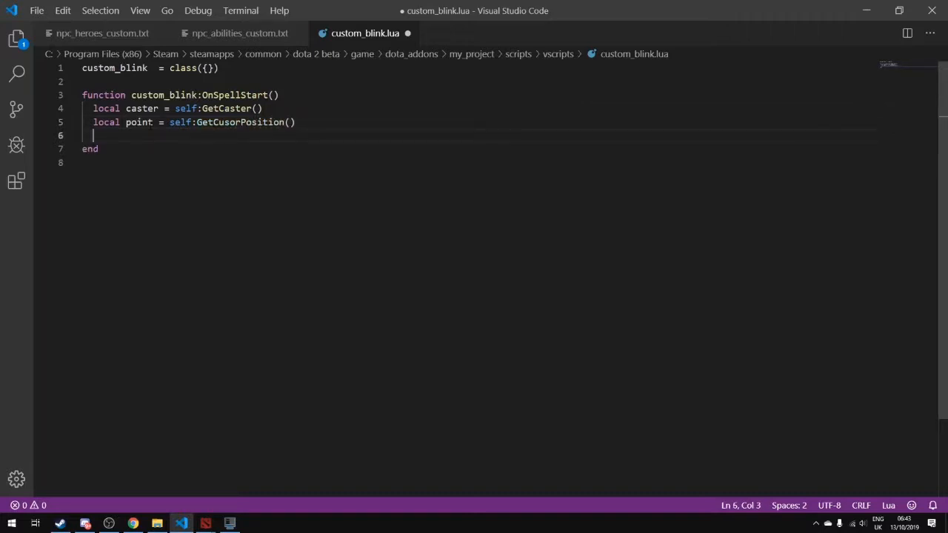
Step: Begin the FindClearSpaceForUnit(caster, point... call on the following line
{"action": "type", "text": "FindClearS"}
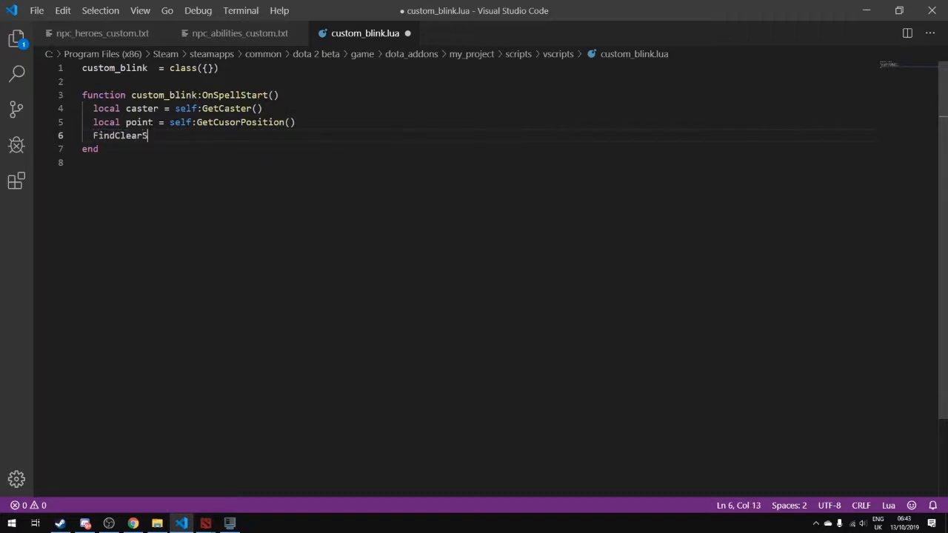
{"action": "type", "text": "paceForUnit"}
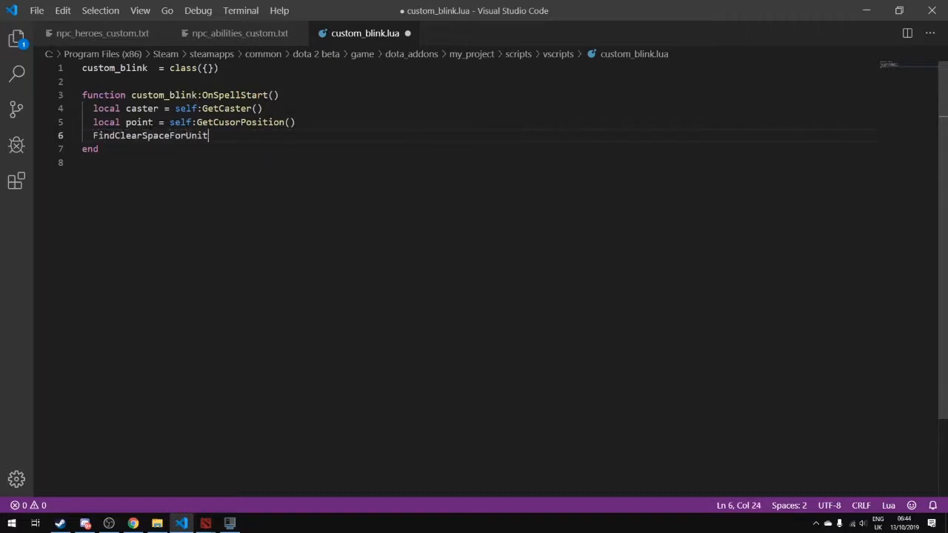
{"action": "type", "text": "(caster, point, true"}
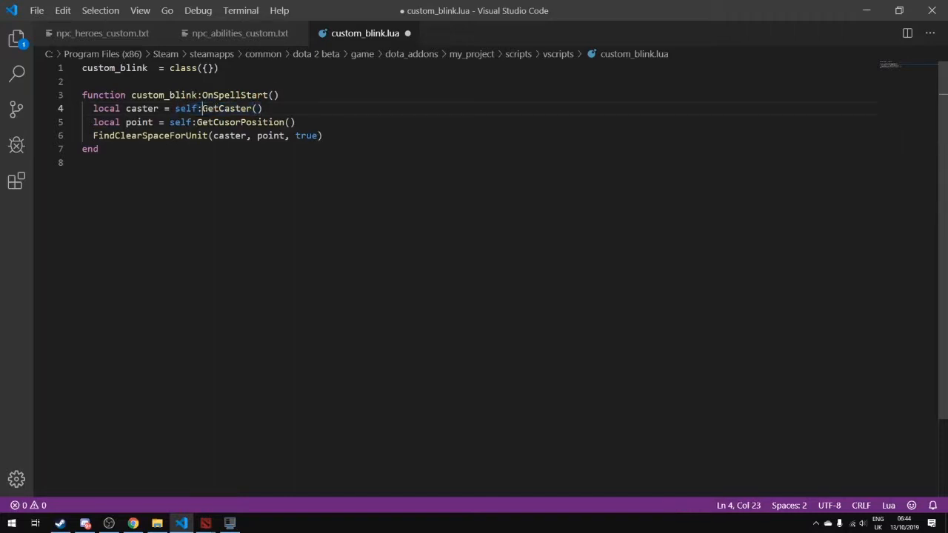
Step: Highlight self and the custom_blink class name while explaining what self refers to
{"action": "double_click", "coordinate": [185, 108]}
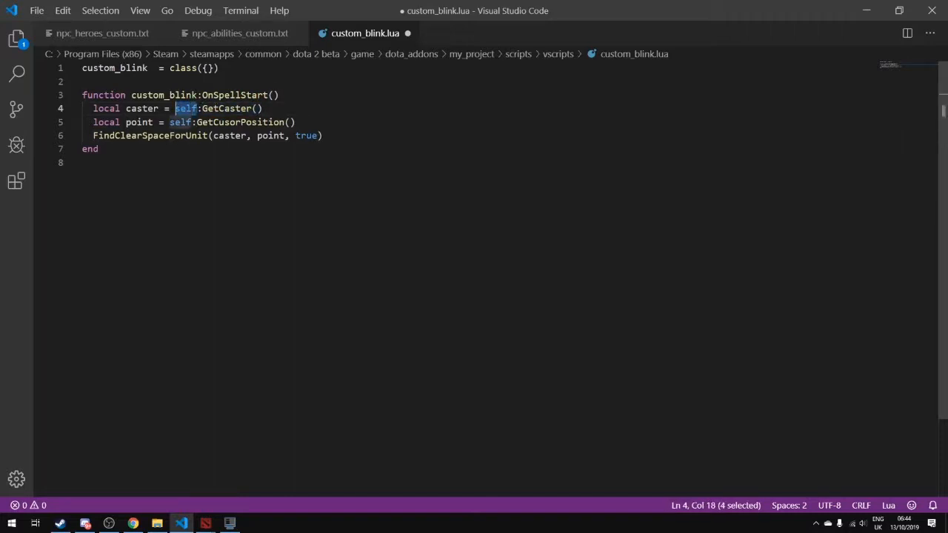
{"action": "double_click", "coordinate": [115, 68]}
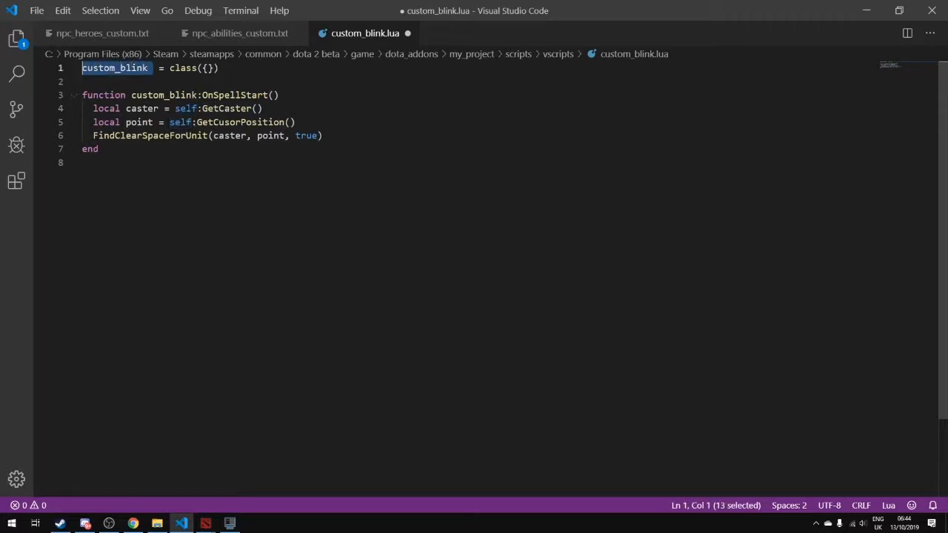
{"action": "double_click", "coordinate": [184, 108]}
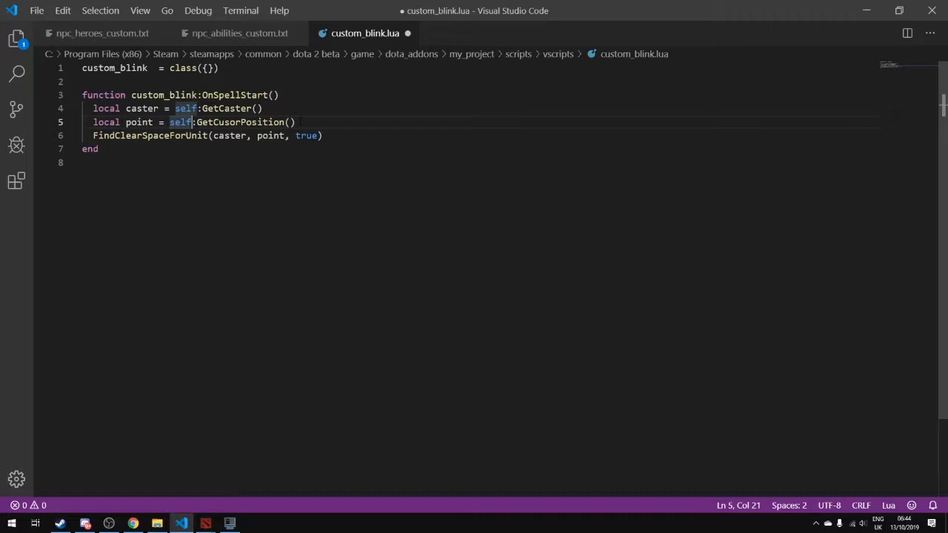
{"action": "mouse_move", "coordinate": [220, 516]}
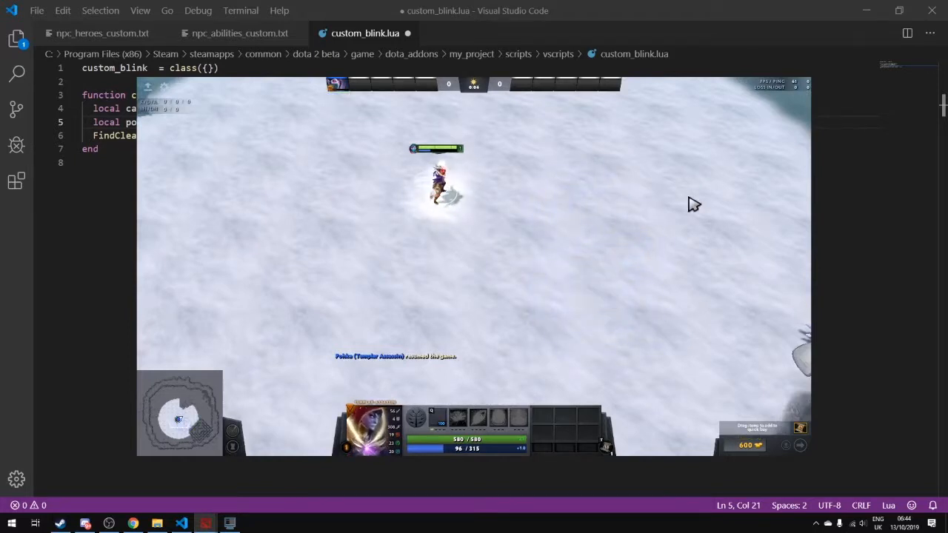
{"action": "mouse_move", "coordinate": [655, 215]}
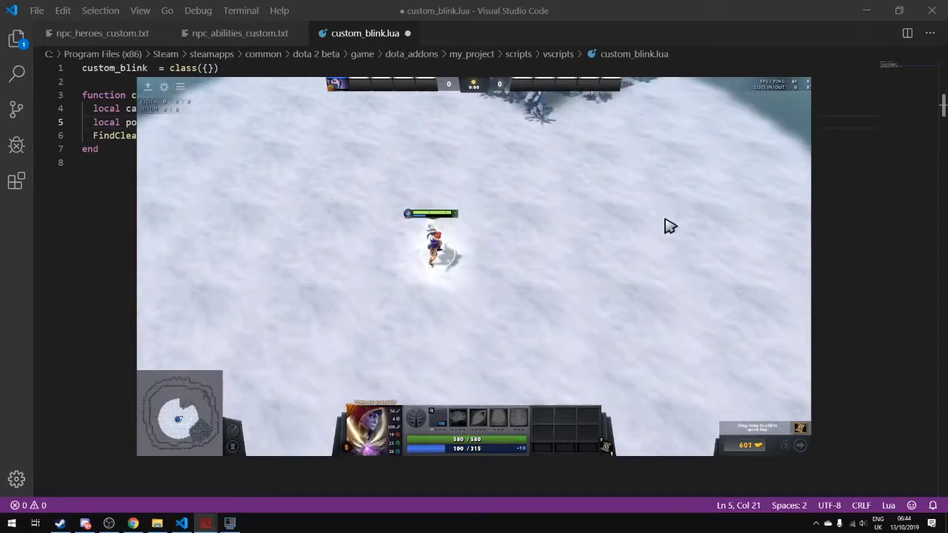
{"action": "mouse_move", "coordinate": [597, 191]}
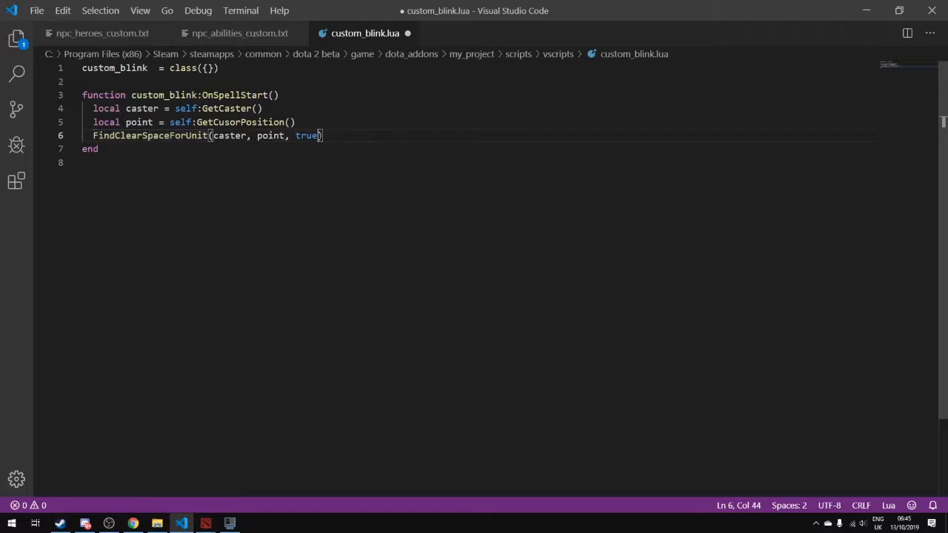
Step: Highlight the true, caster and point arguments of FindClearSpaceForUnit to review them
{"action": "double_click", "coordinate": [305, 136]}
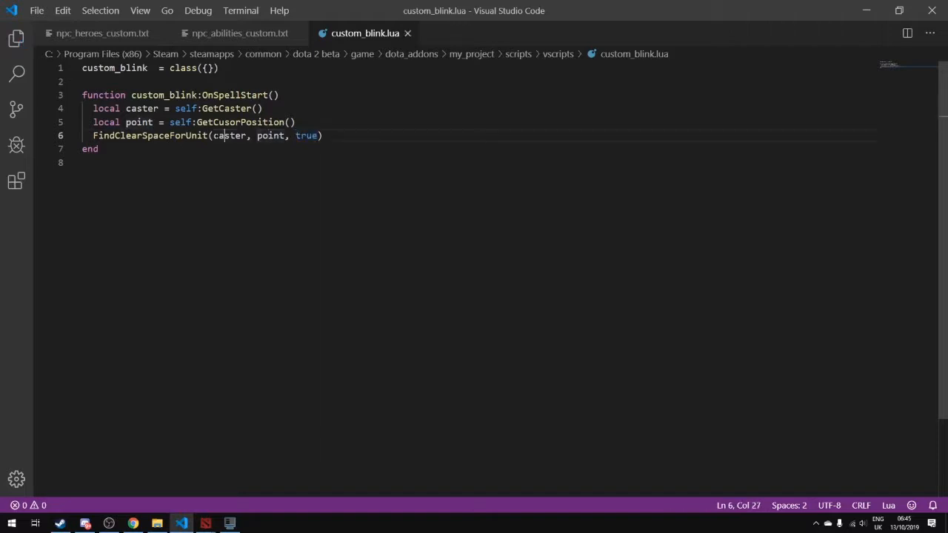
{"action": "double_click", "coordinate": [228, 136]}
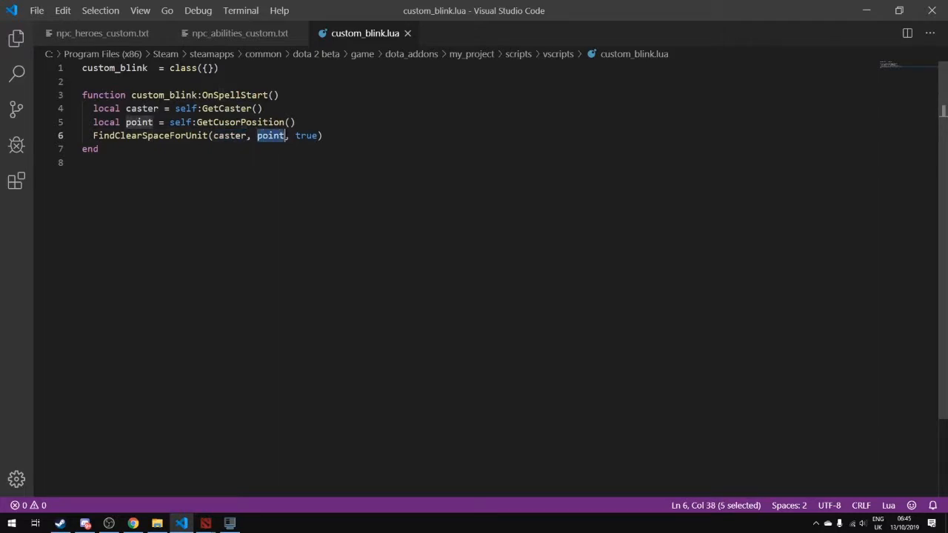
{"action": "double_click", "coordinate": [305, 137]}
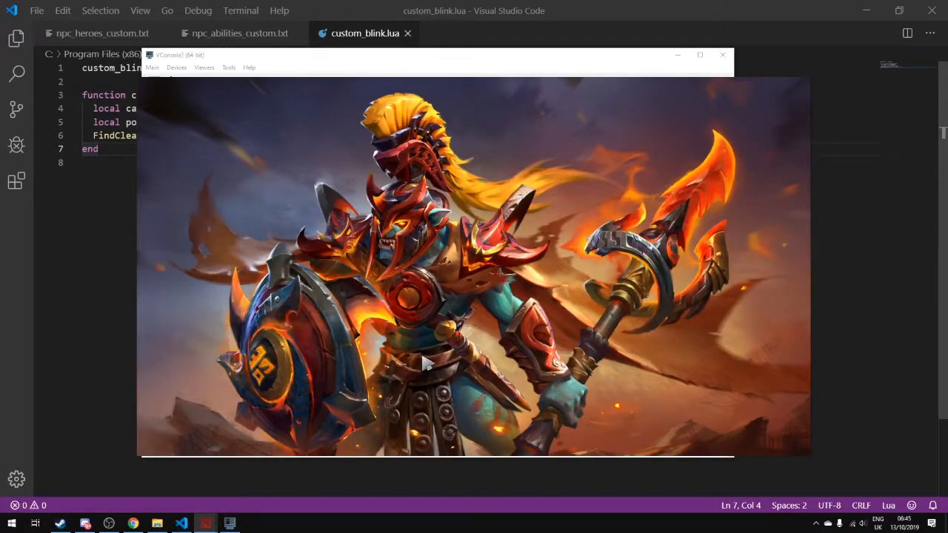
{"action": "mouse_move", "coordinate": [435, 350]}
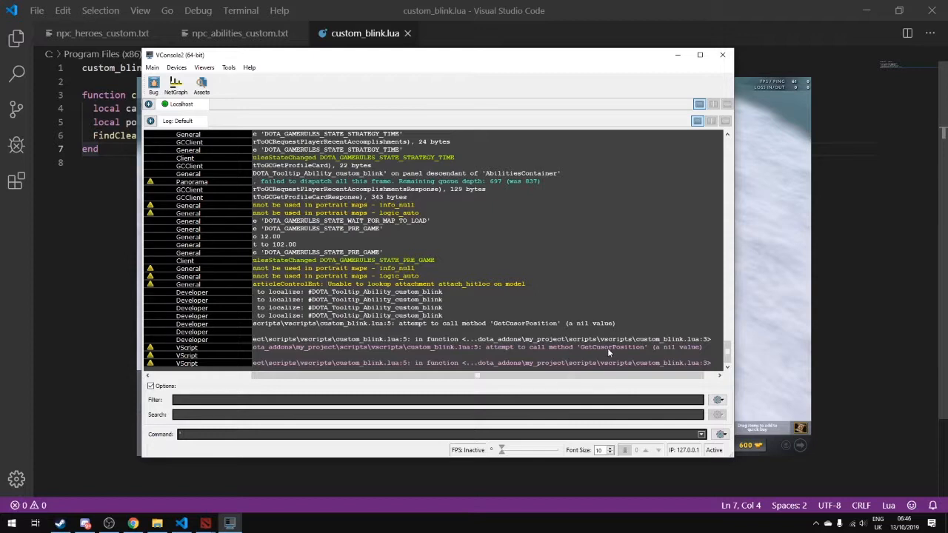
{"action": "mouse_move", "coordinate": [628, 367]}
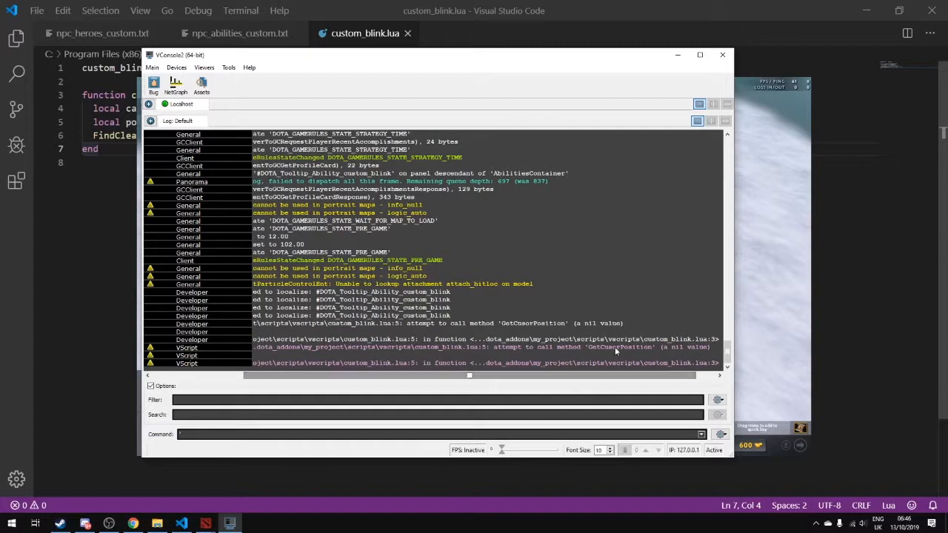
Step: Select the red error line reporting GetCusorPosition as a nil value
{"action": "left_click", "coordinate": [723, 53]}
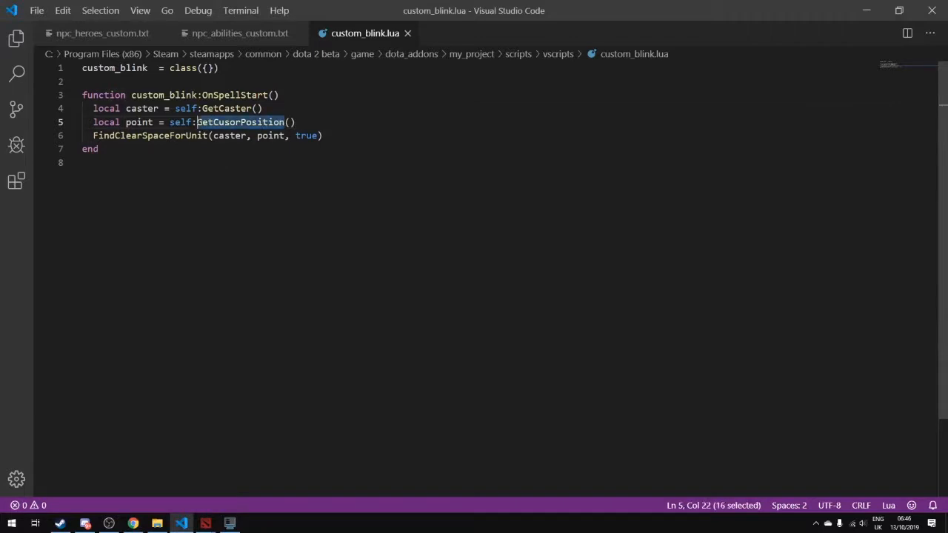
Step: Correct the call to self:GetCursorPosition(), save, and return to VConsole2
{"action": "type", "text": "GetCursorPosition"}
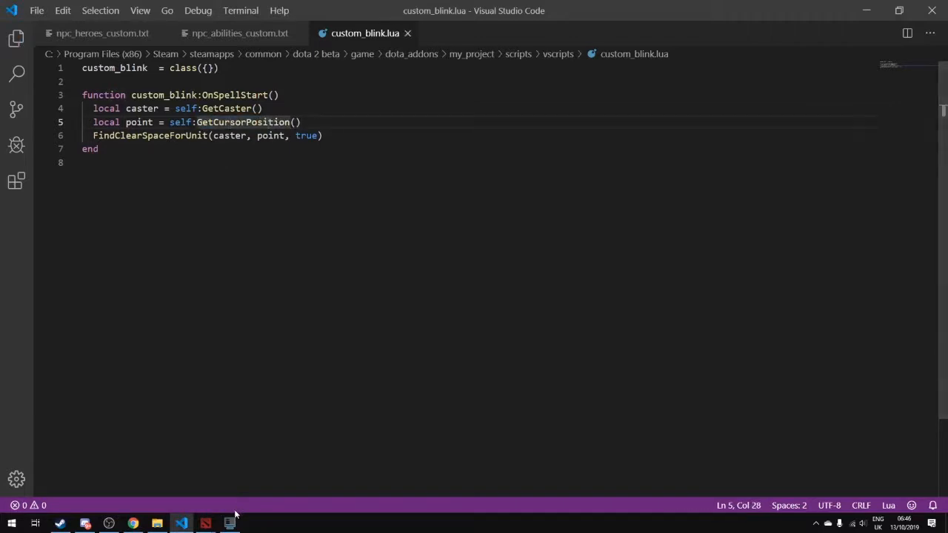
{"action": "mouse_move", "coordinate": [231, 523]}
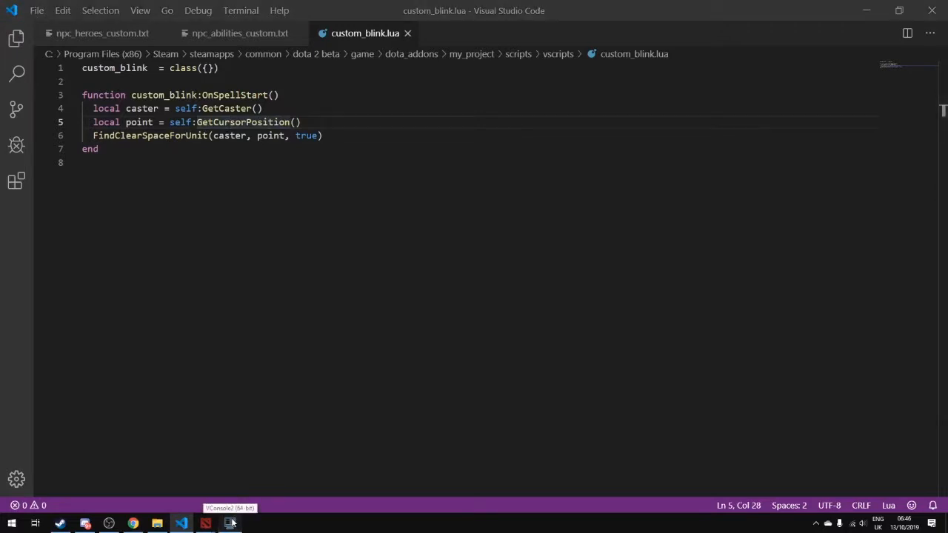
{"action": "left_click", "coordinate": [230, 524]}
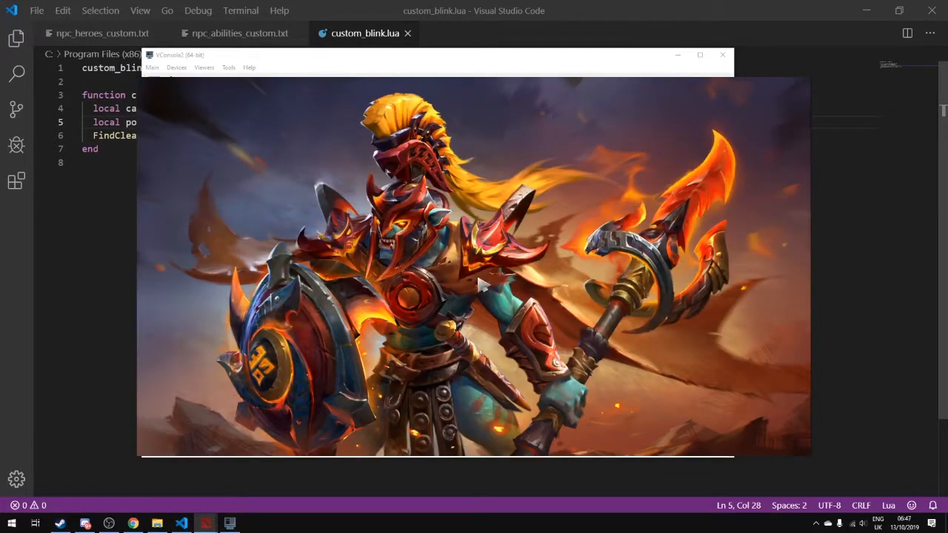
{"action": "mouse_move", "coordinate": [474, 287]}
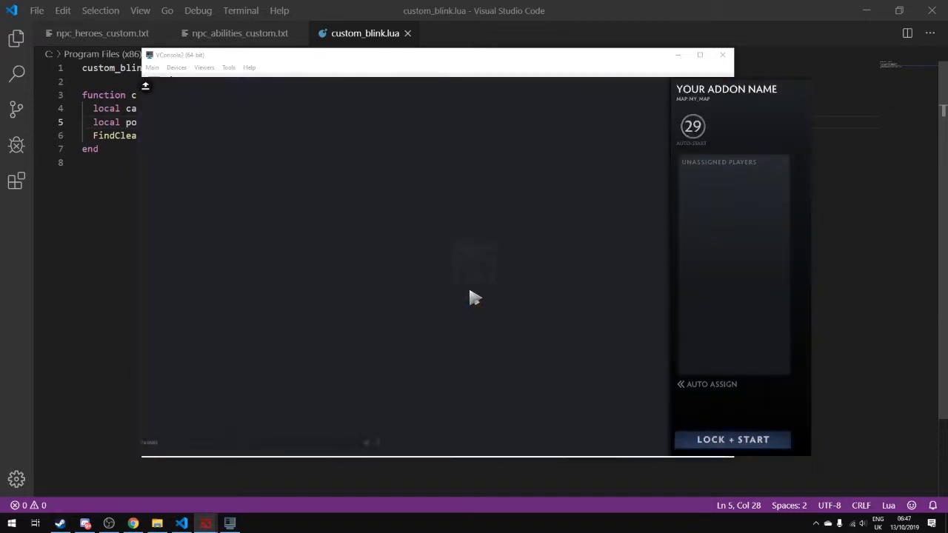
Step: Start the match, return to the Dota 2 window and enter -wtf in chat after casting the blink
{"action": "left_click", "coordinate": [732, 438]}
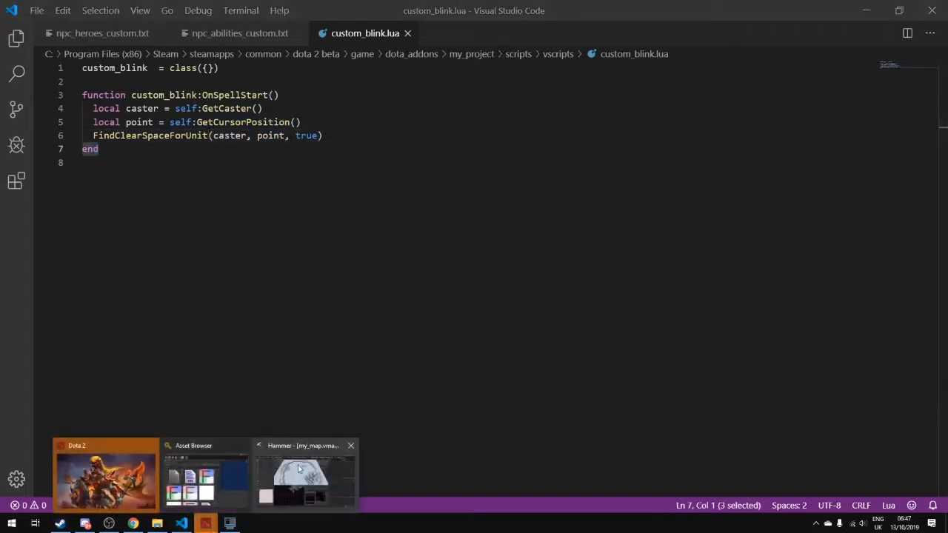
{"action": "left_click", "coordinate": [105, 474]}
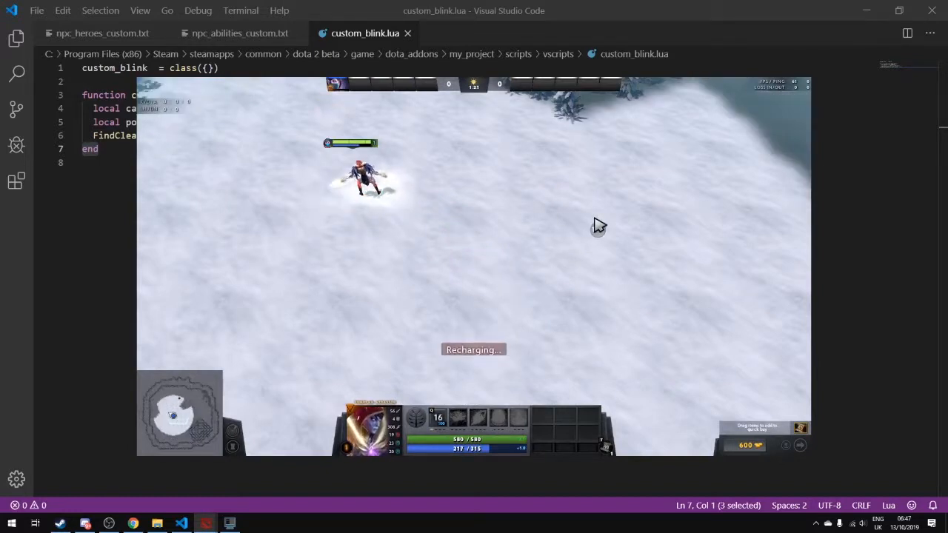
{"action": "type", "text": "-wtf"}
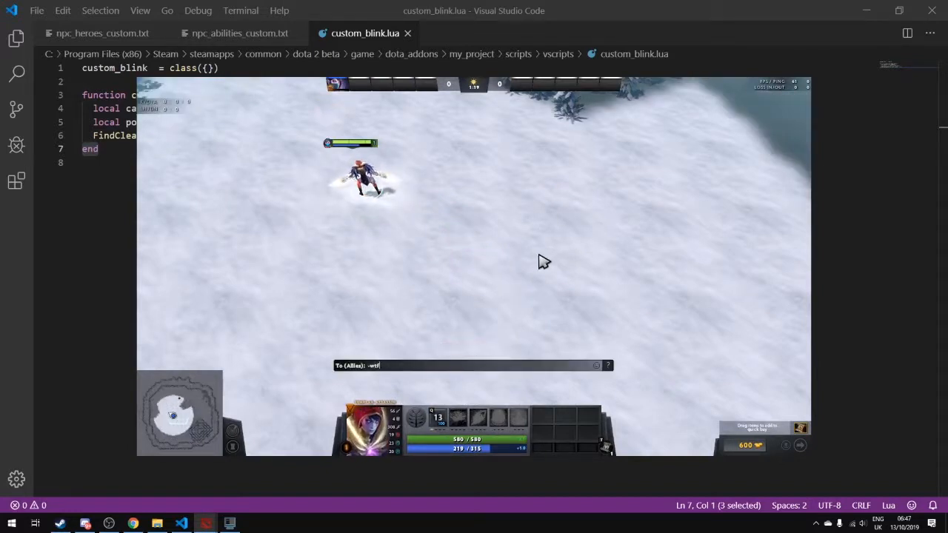